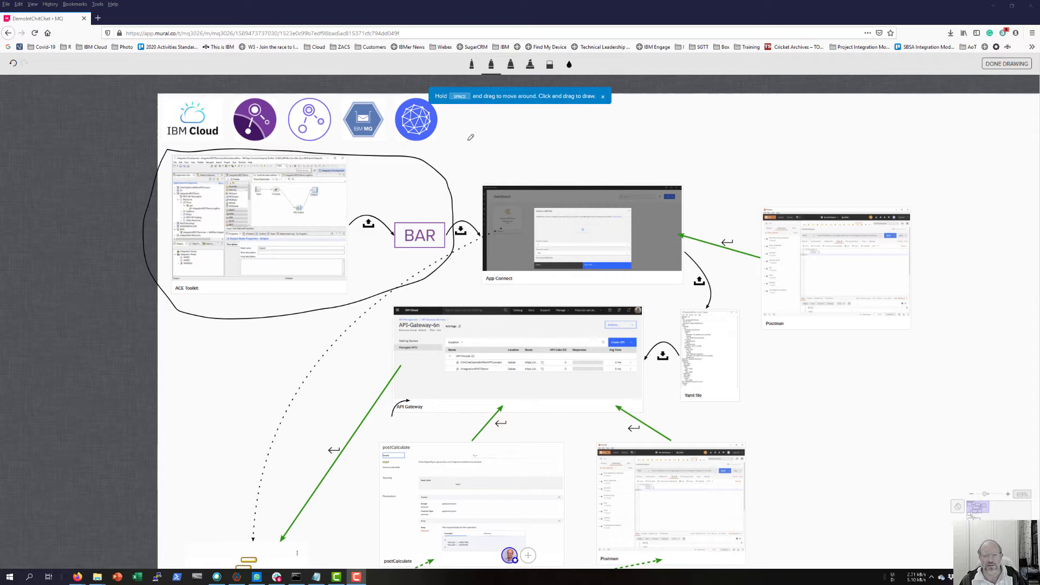
{"action": "mouse_move", "coordinate": [451, 142]}
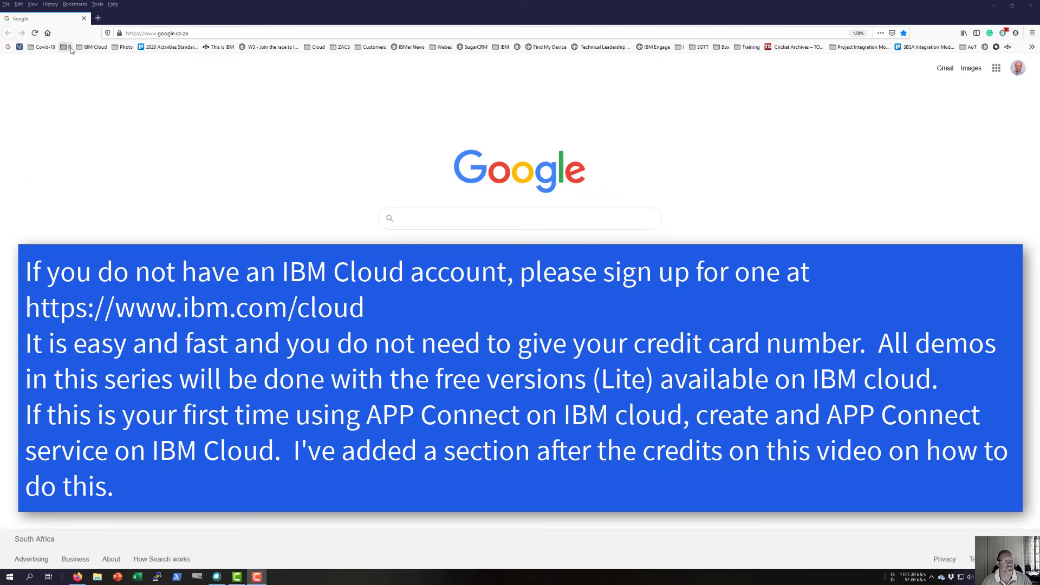
Step: Reach App Connect from the IBM Cloud bookmarks, log in, and list the New integration options
{"action": "left_click", "coordinate": [68, 47]}
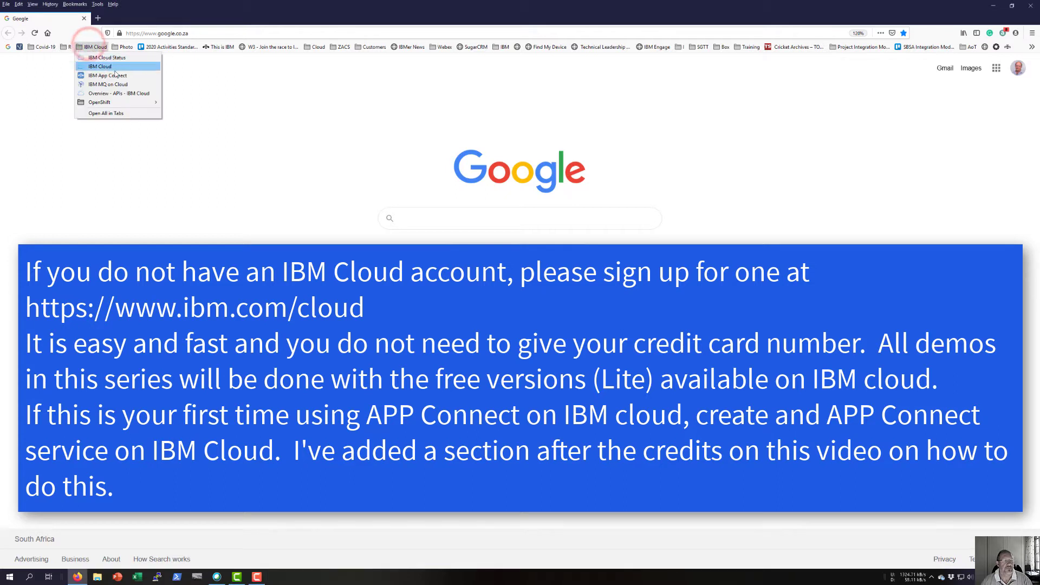
{"action": "left_click", "coordinate": [98, 66]}
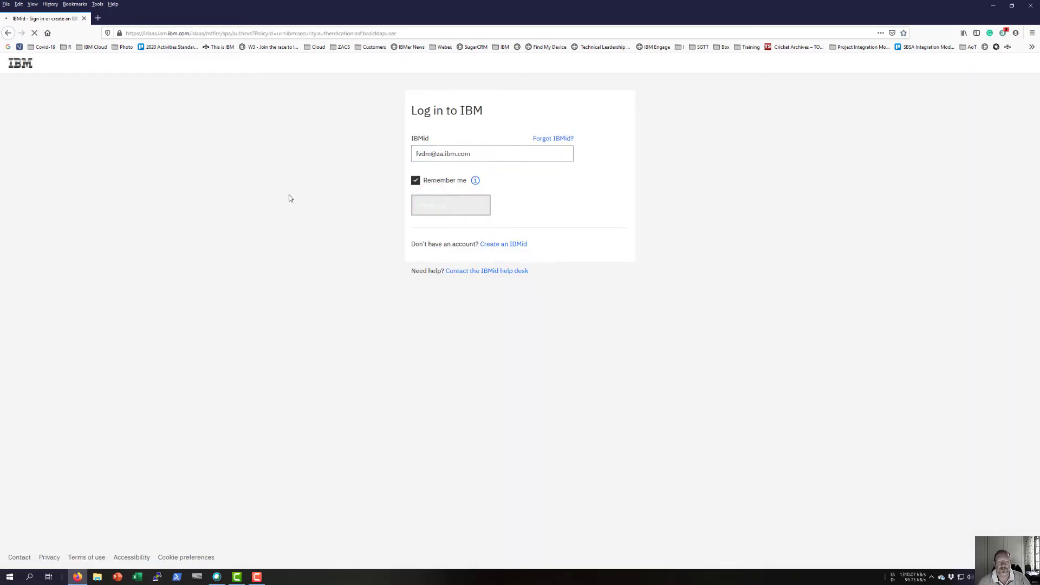
{"action": "left_click", "coordinate": [451, 204]}
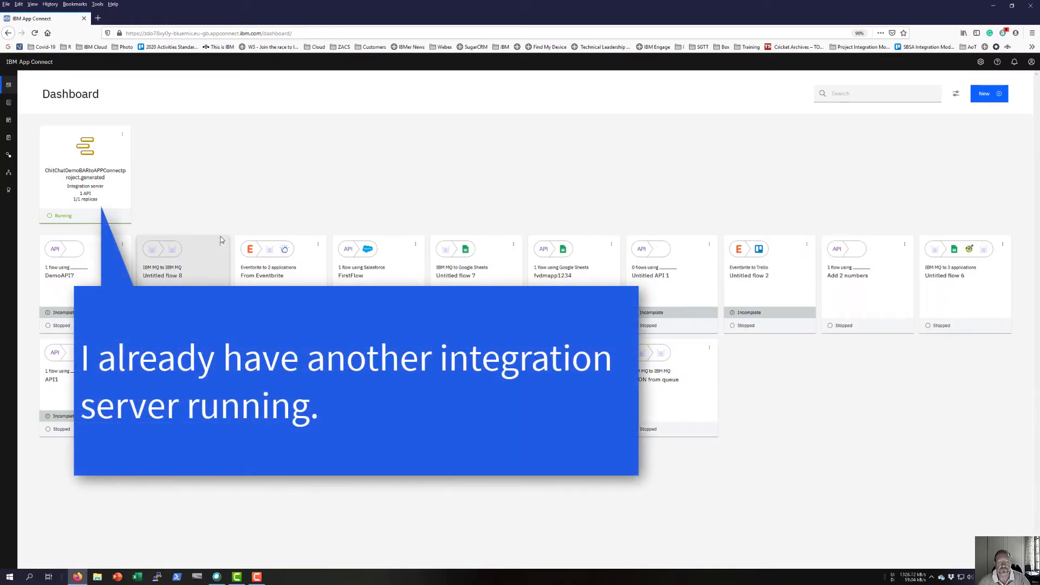
{"action": "mouse_move", "coordinate": [179, 99]}
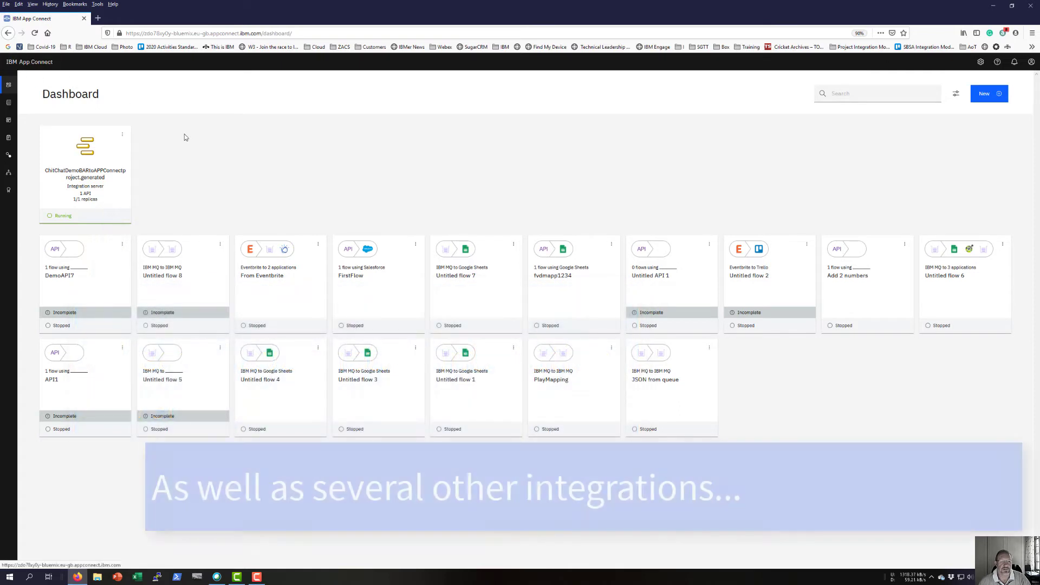
{"action": "left_click", "coordinate": [990, 93]}
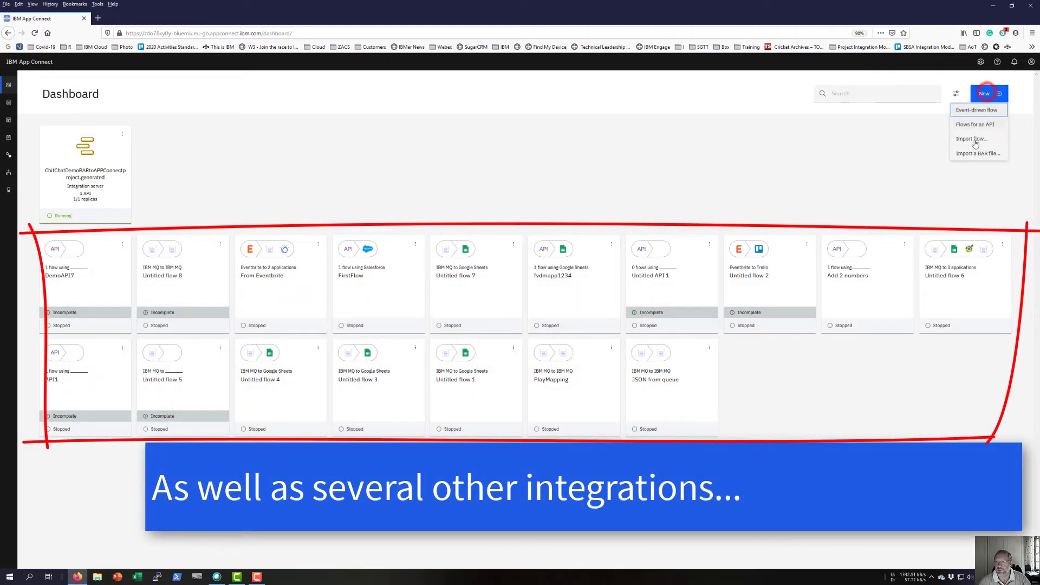
Step: Import IntegrationRESTDemo.bar from the computer as a new integration server
{"action": "left_click", "coordinate": [980, 153]}
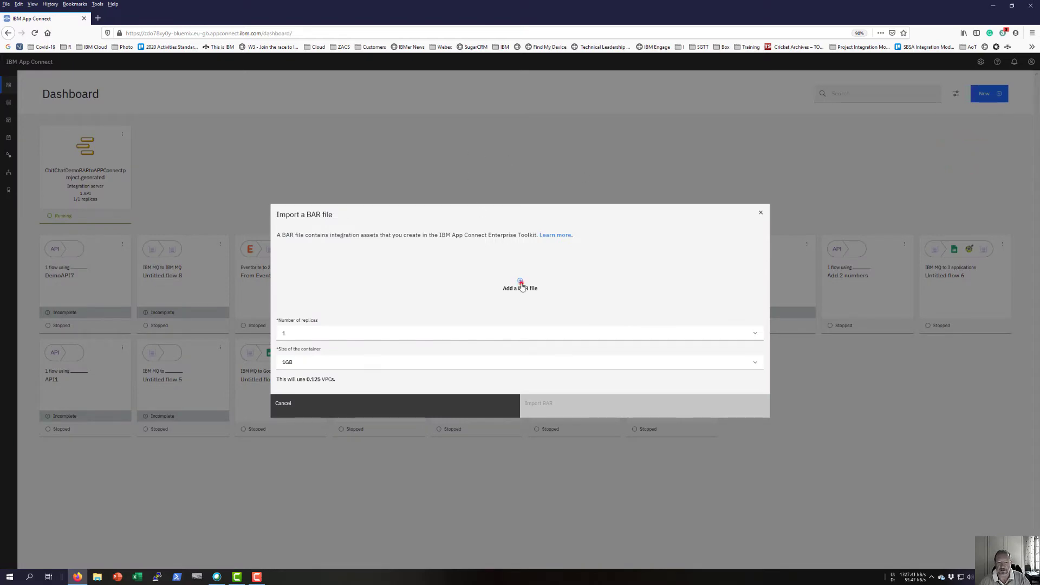
{"action": "left_click", "coordinate": [520, 287]}
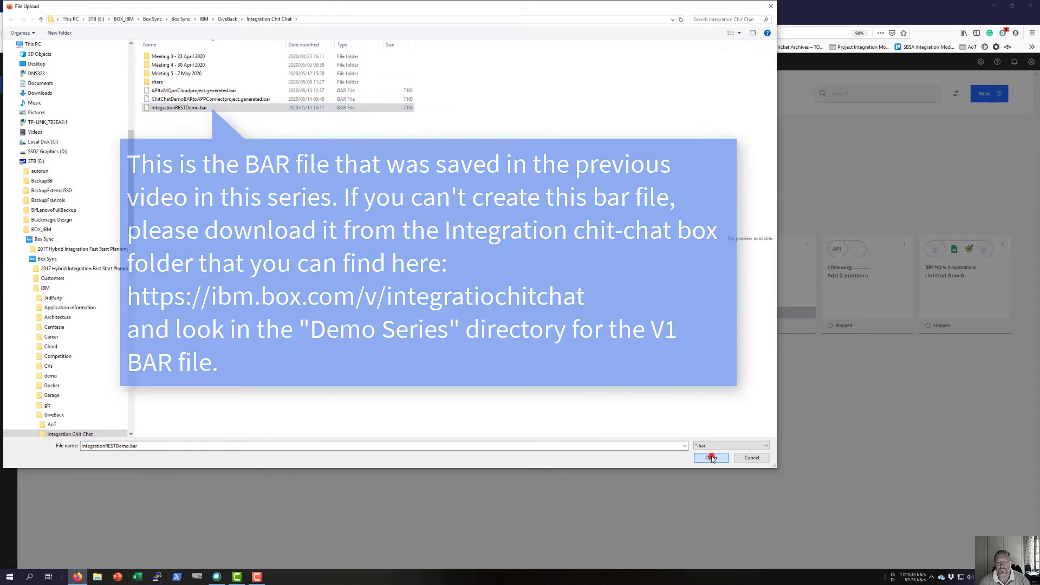
{"action": "left_click", "coordinate": [711, 457]}
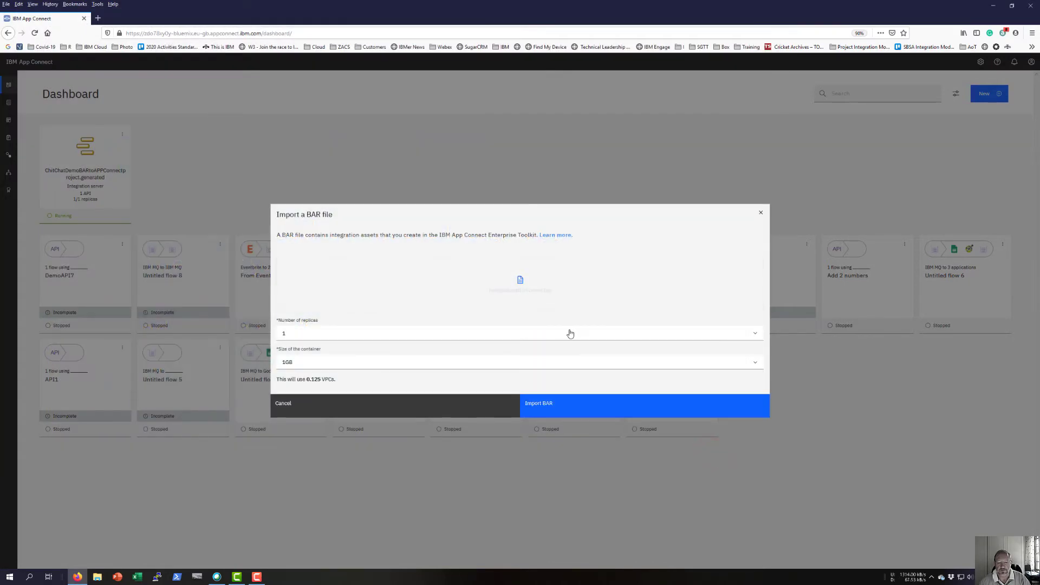
{"action": "left_click", "coordinate": [539, 404]}
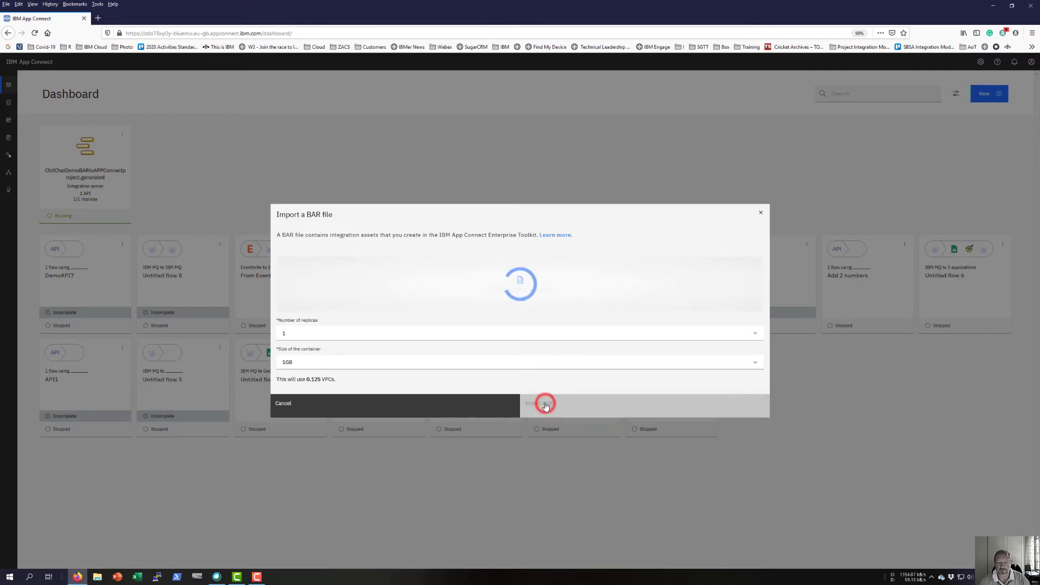
{"action": "left_click", "coordinate": [545, 403]}
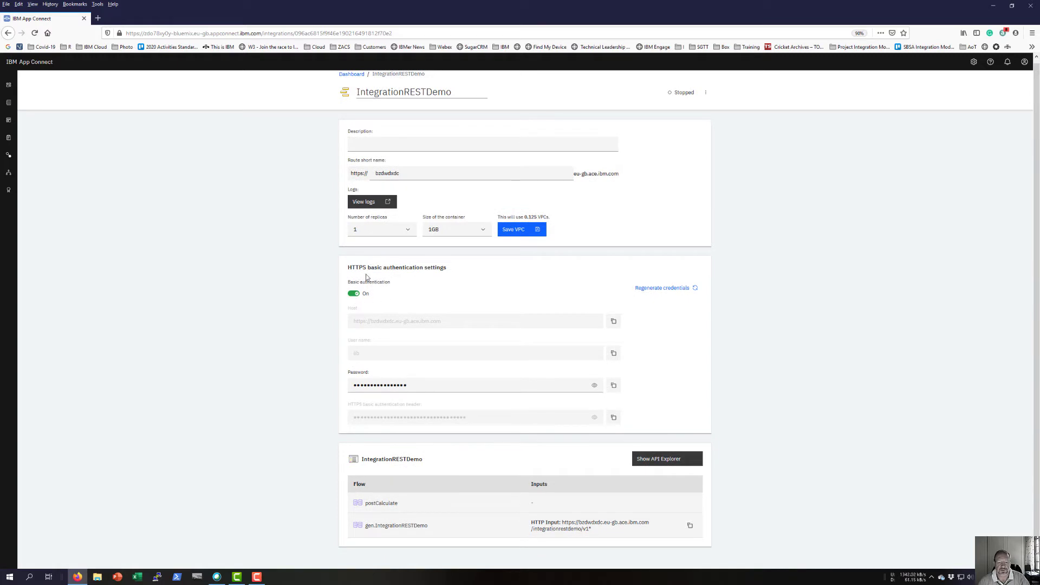
Step: Switch basic authentication off and start the IntegrationRESTDemo server from its overflow menu
{"action": "left_click", "coordinate": [355, 294]}
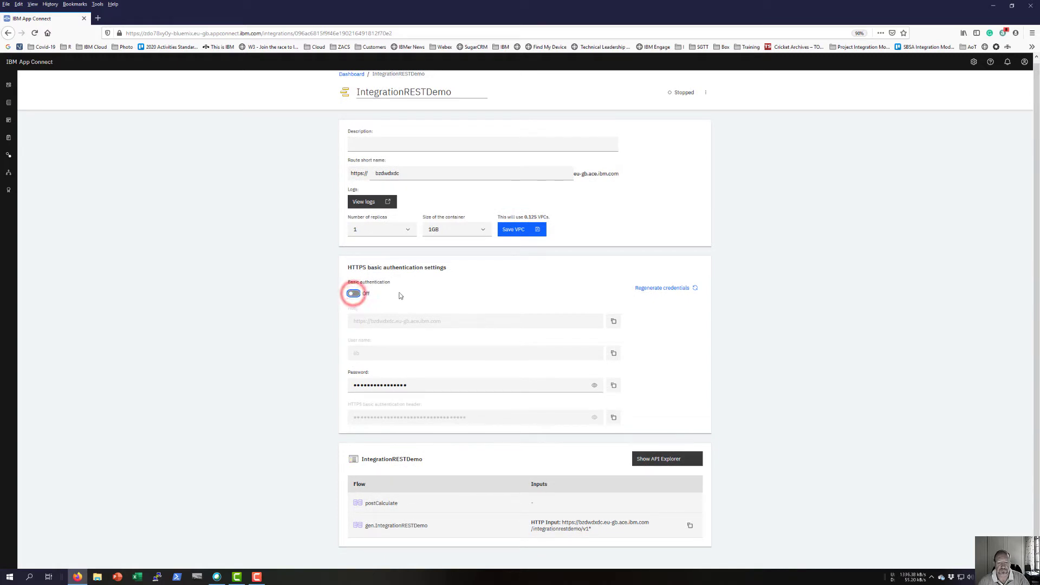
{"action": "mouse_move", "coordinate": [542, 325]}
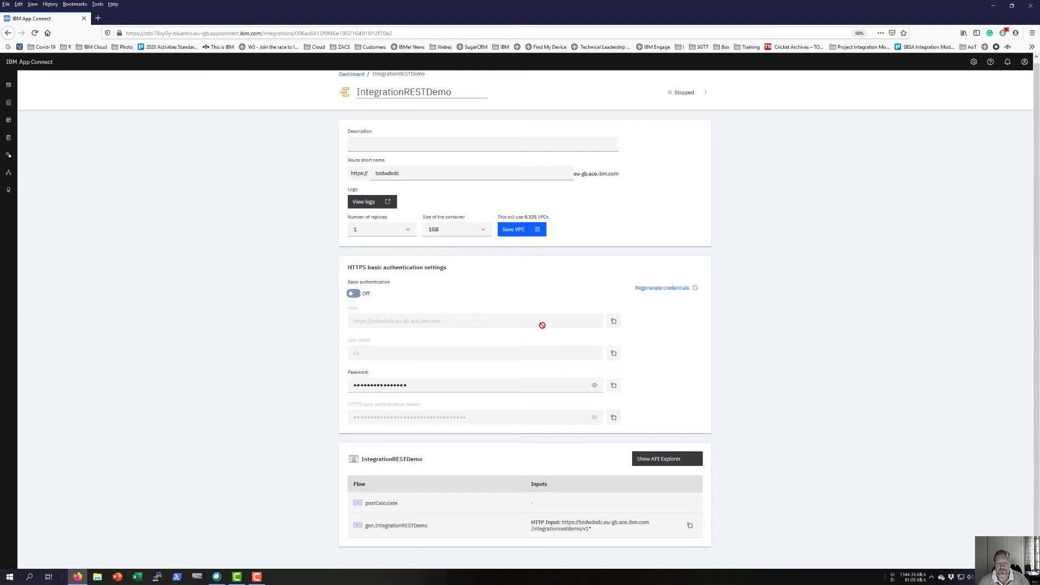
{"action": "mouse_move", "coordinate": [580, 539]}
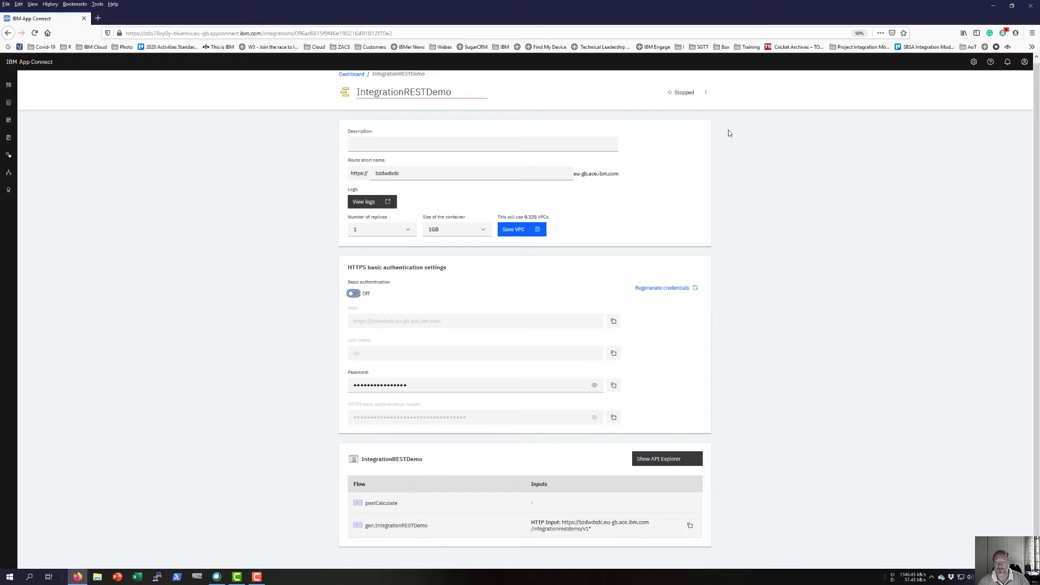
{"action": "left_click", "coordinate": [706, 93]}
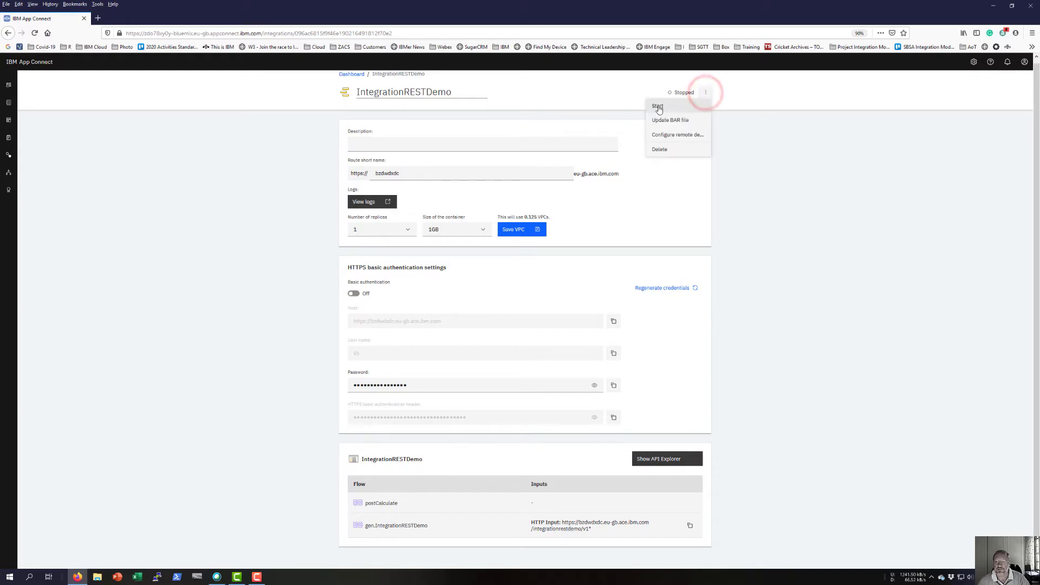
{"action": "left_click", "coordinate": [657, 106]}
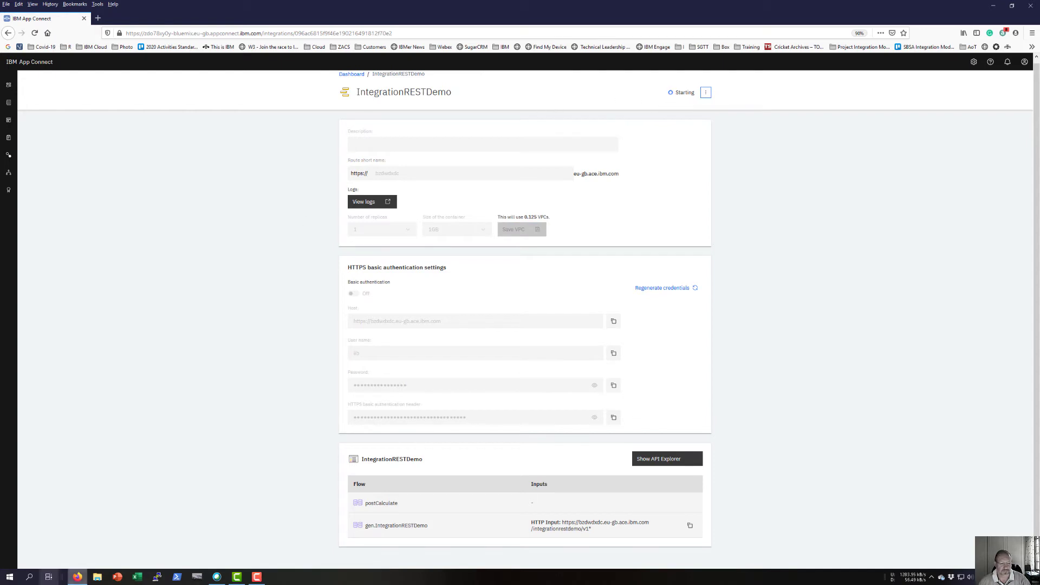
Step: Launch Postman from the Start menu search and begin a new empty request
{"action": "left_click", "coordinate": [9, 576]}
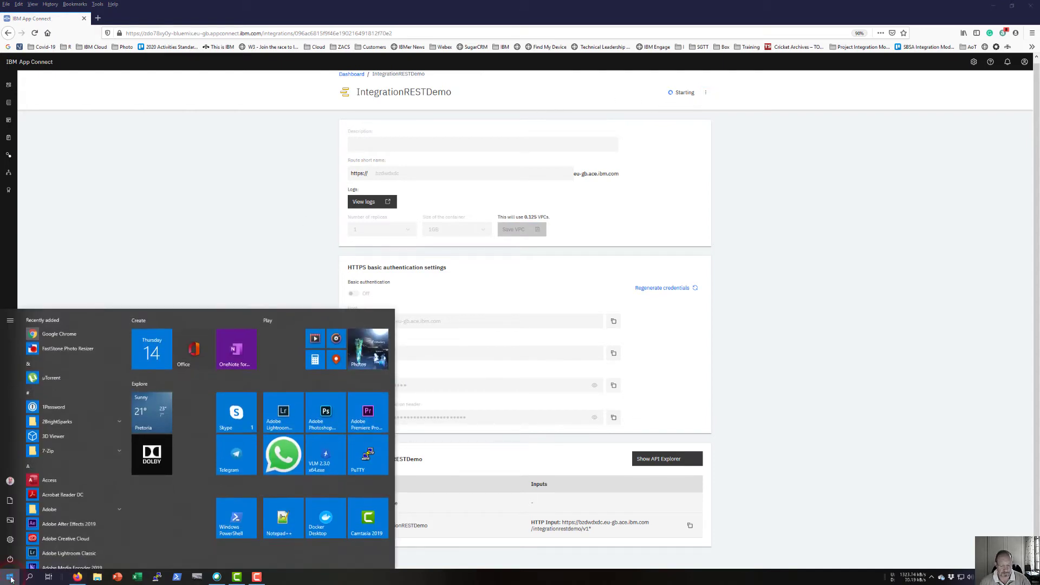
{"action": "type", "text": "postman"}
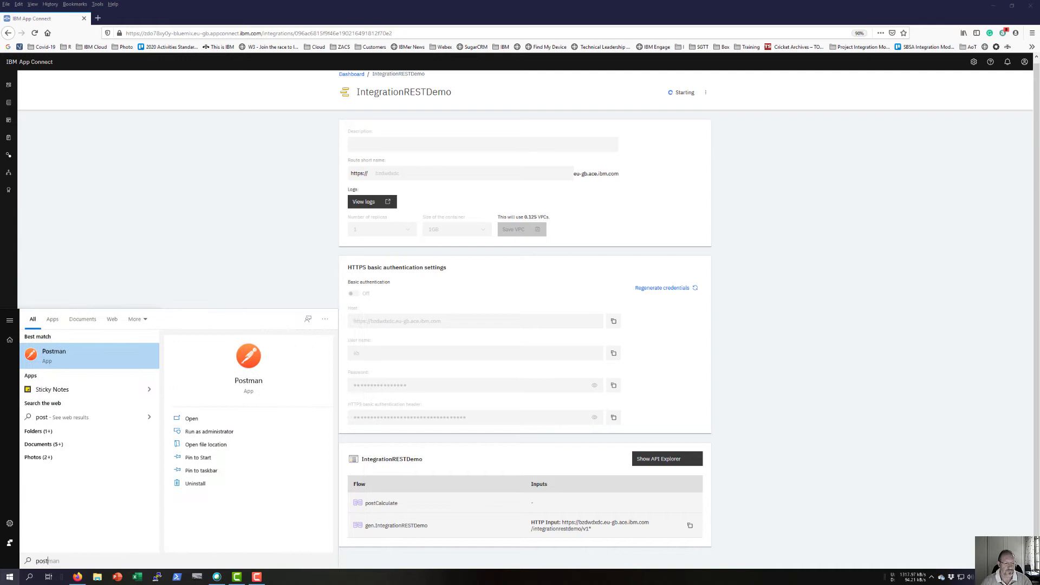
{"action": "left_click", "coordinate": [71, 355]}
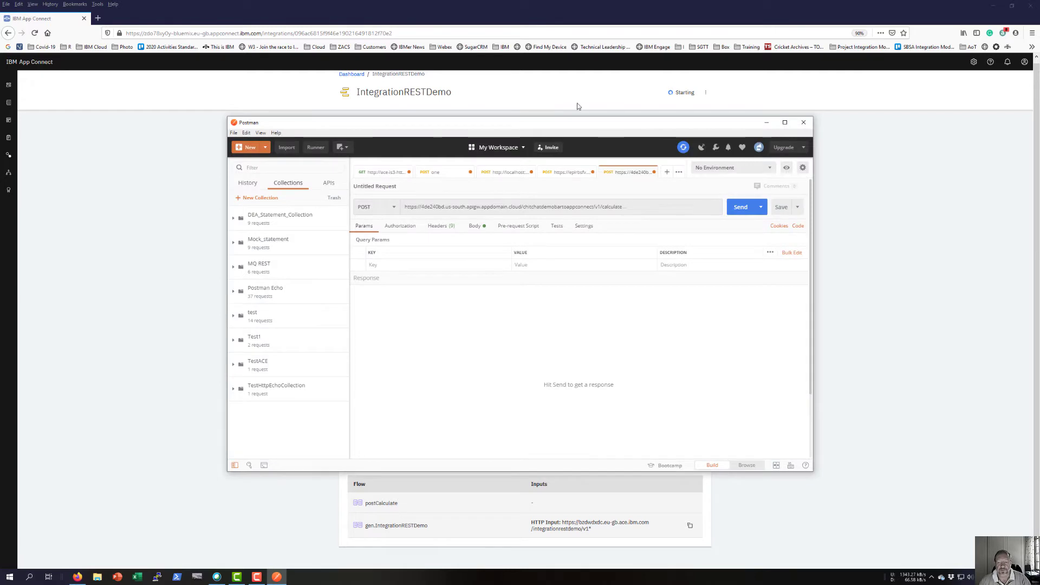
{"action": "left_click", "coordinate": [668, 172]}
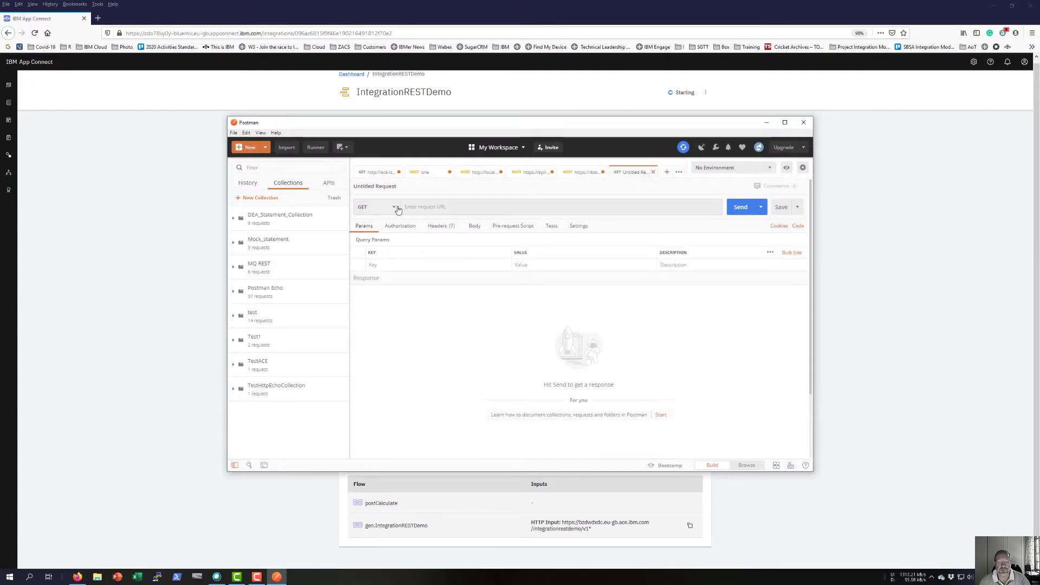
Step: Make it a POST with a raw JSON body and paste the InputData payload (field1 148, field2 5)
{"action": "left_click", "coordinate": [376, 206]}
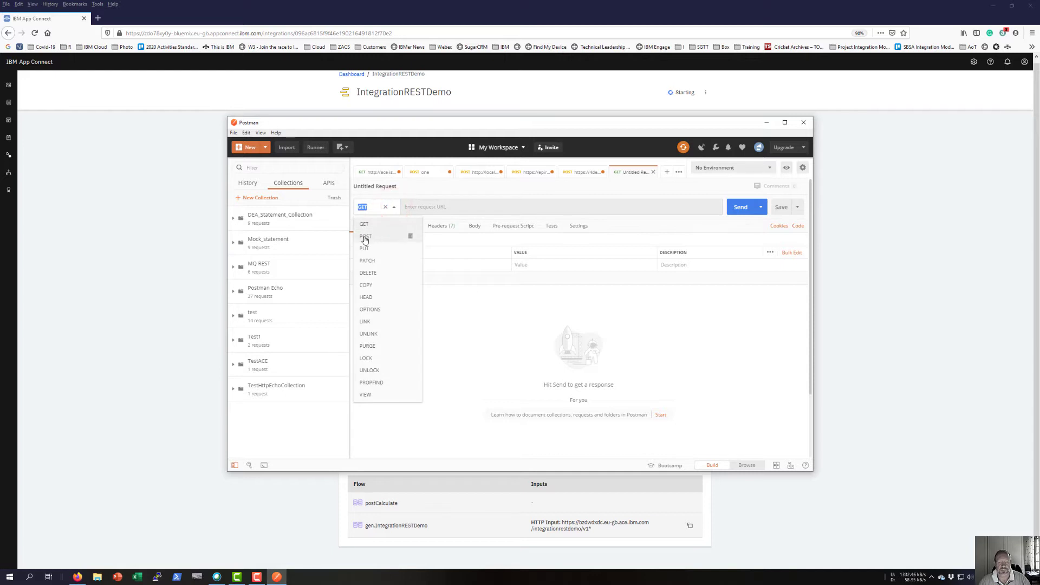
{"action": "left_click", "coordinate": [365, 237]}
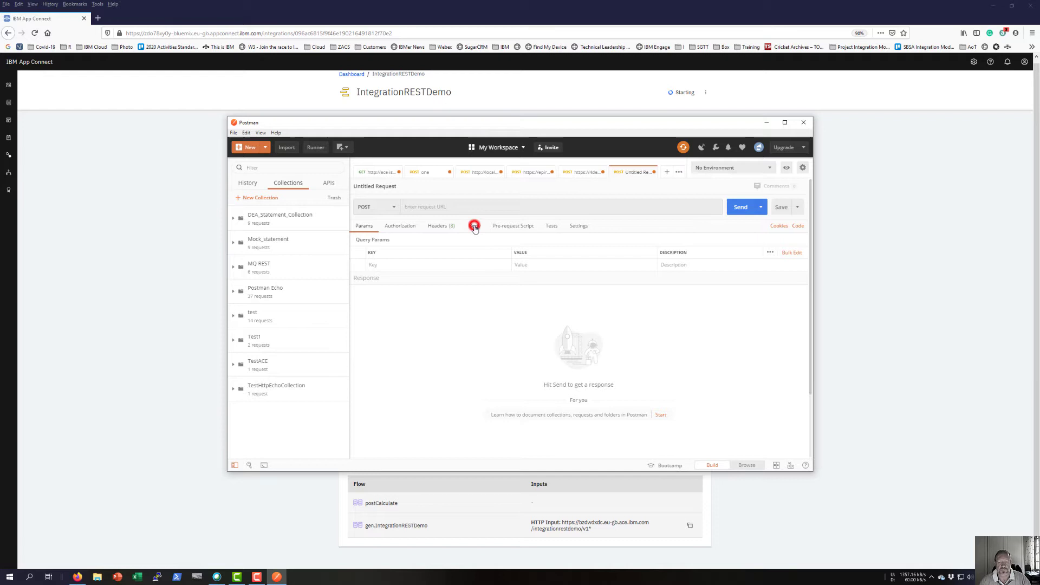
{"action": "left_click", "coordinate": [475, 225]}
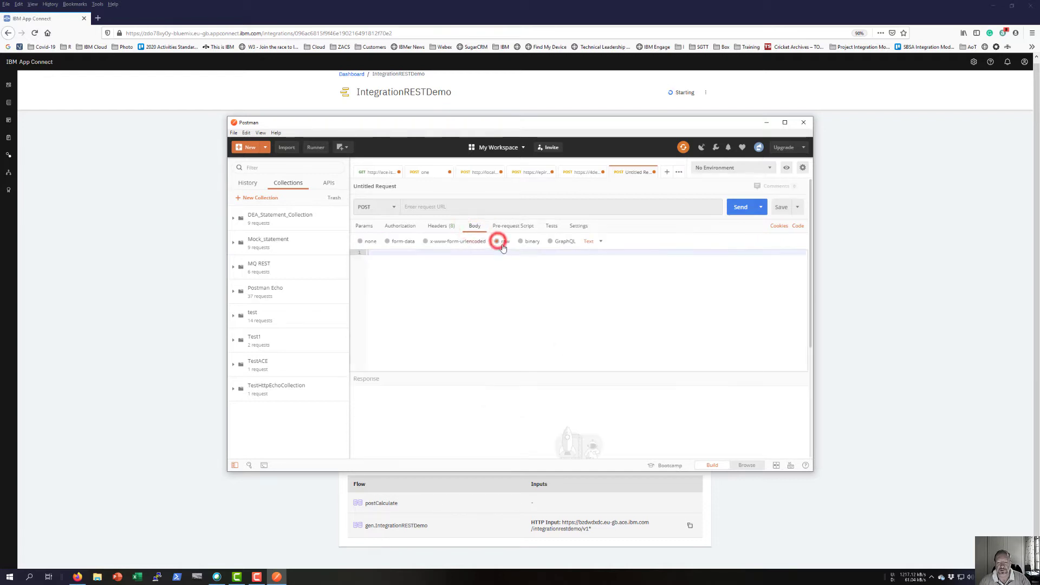
{"action": "left_click", "coordinate": [590, 240]}
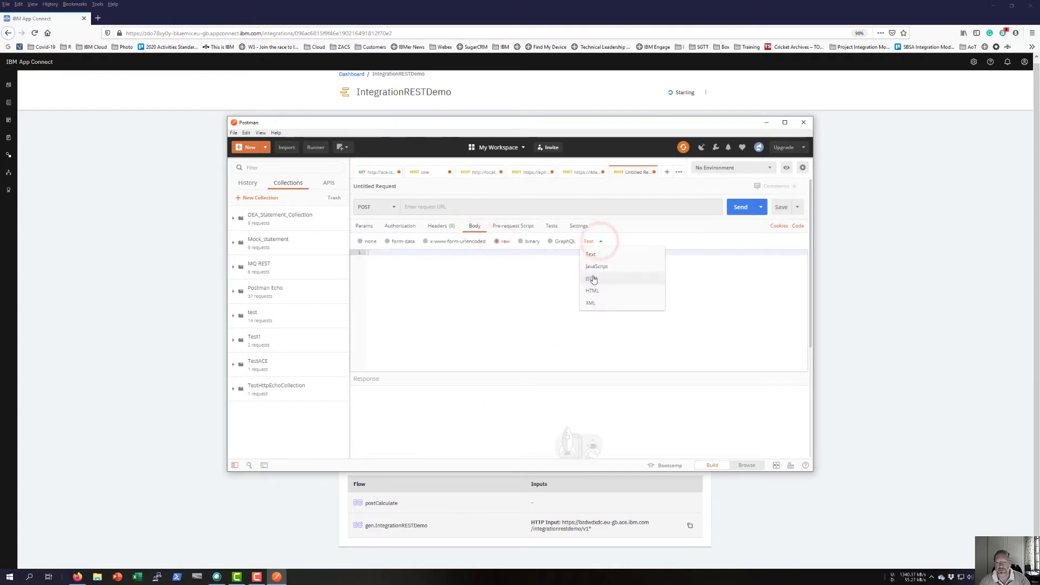
{"action": "left_click", "coordinate": [589, 279]}
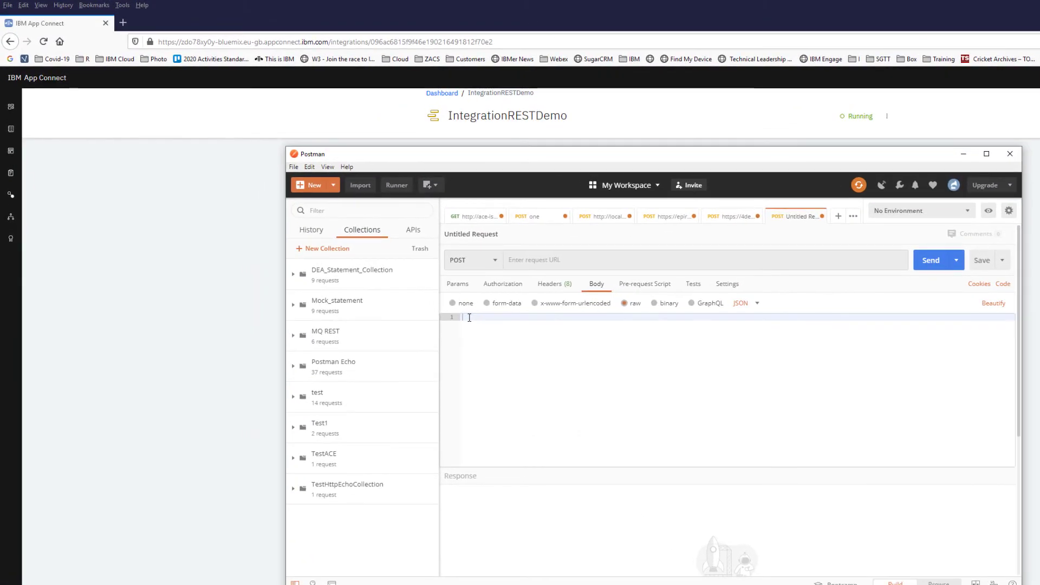
{"action": "right_click", "coordinate": [469, 317]}
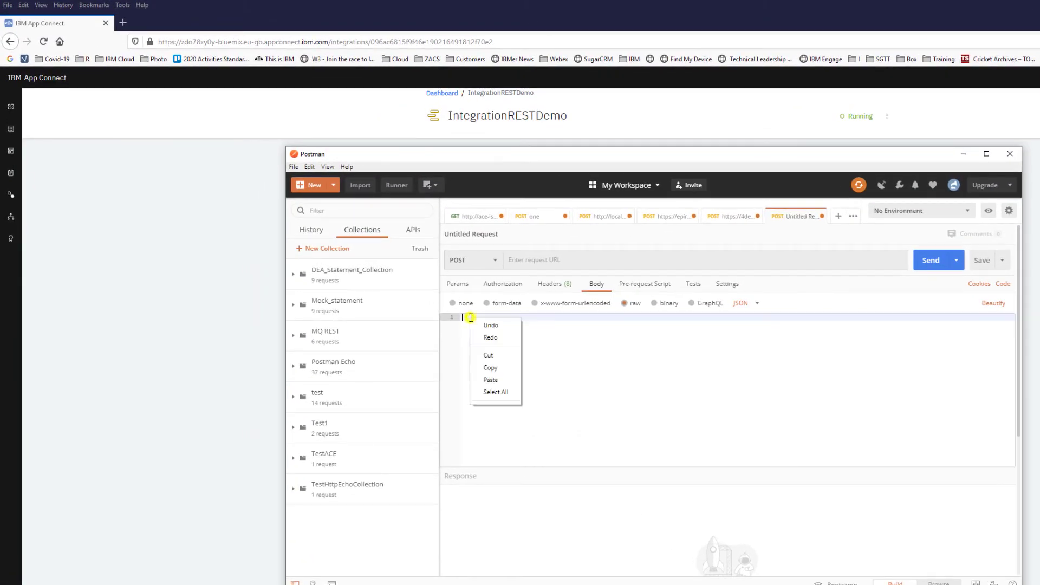
{"action": "left_click", "coordinate": [490, 380]}
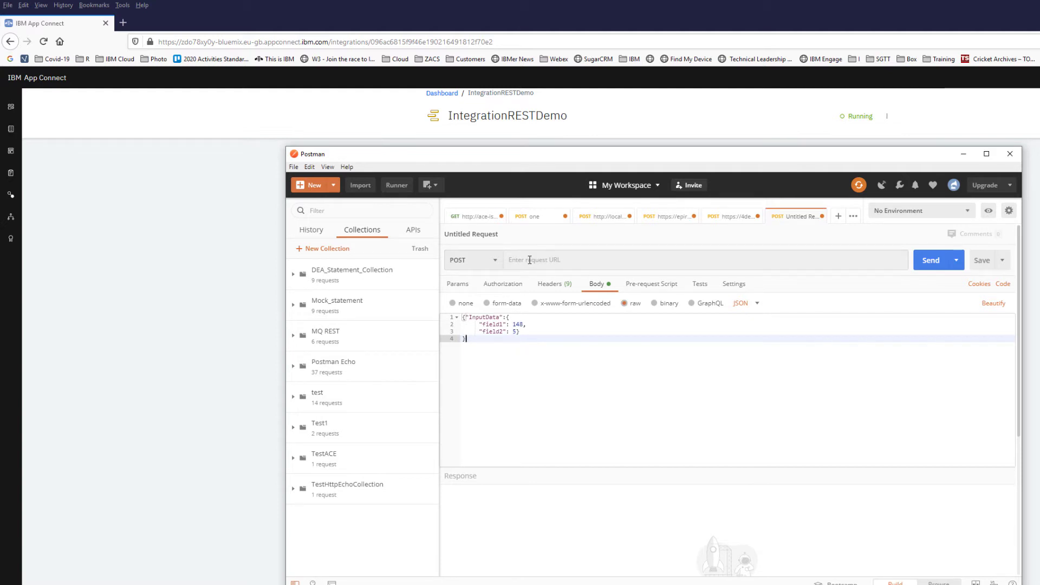
{"action": "mouse_move", "coordinate": [844, 80]}
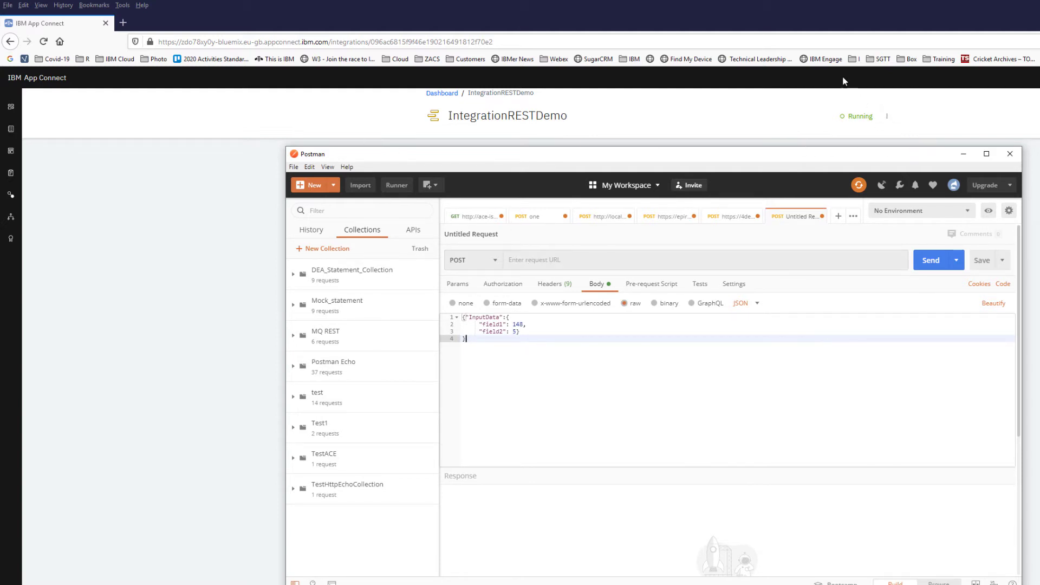
{"action": "mouse_move", "coordinate": [790, 120]}
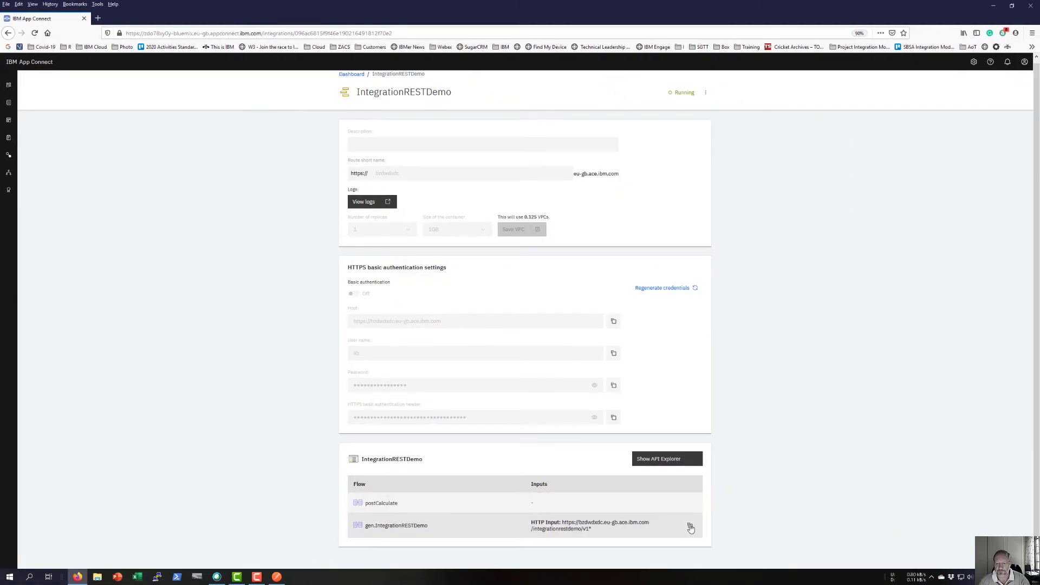
Step: Use the flow's HTTP input URL ending in /calculate and send the request for a 200 OK
{"action": "left_click", "coordinate": [690, 525]}
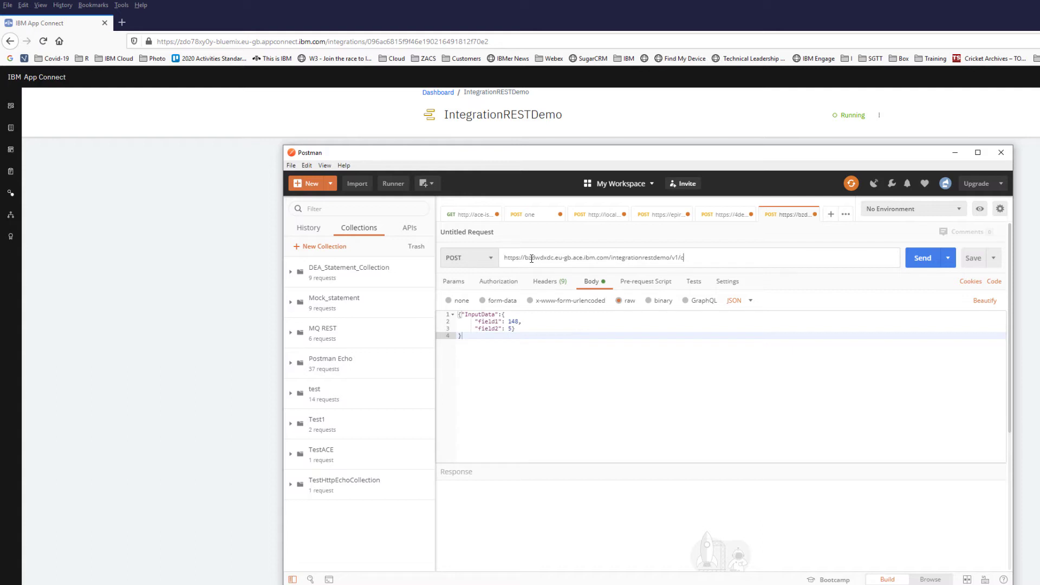
{"action": "type", "text": "calculate"}
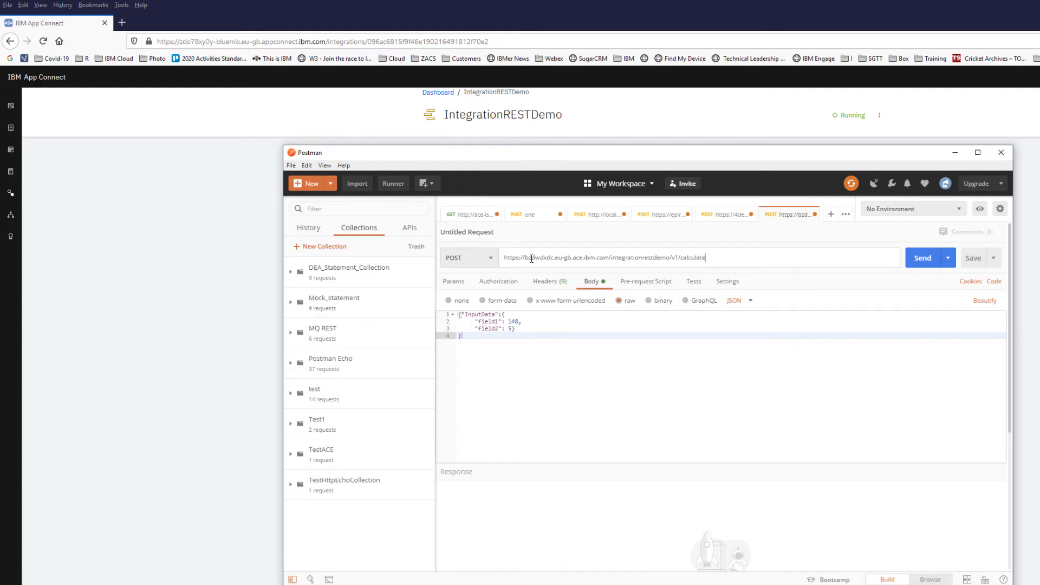
{"action": "mouse_move", "coordinate": [583, 214]}
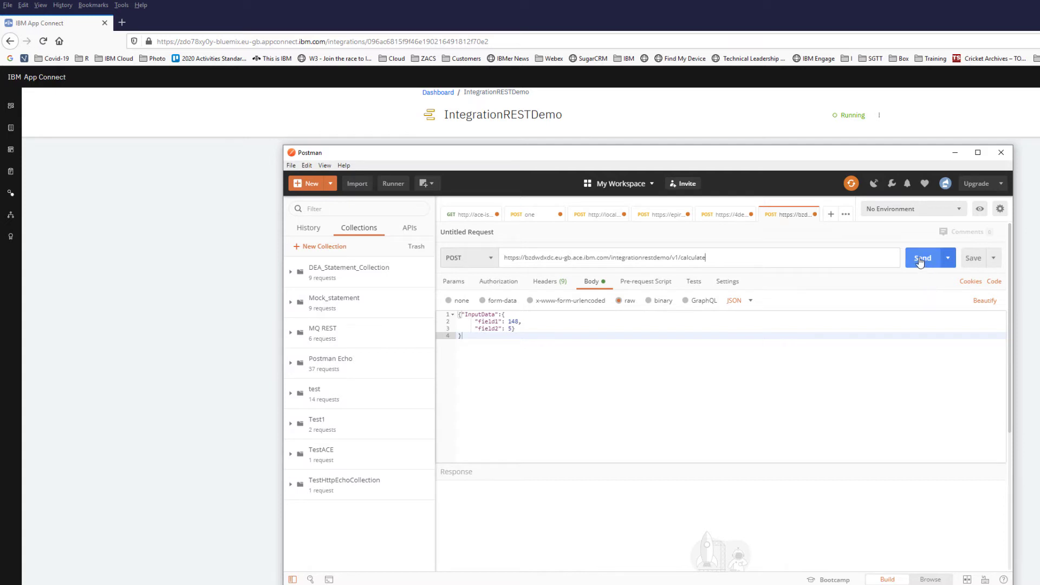
{"action": "left_click", "coordinate": [922, 258]}
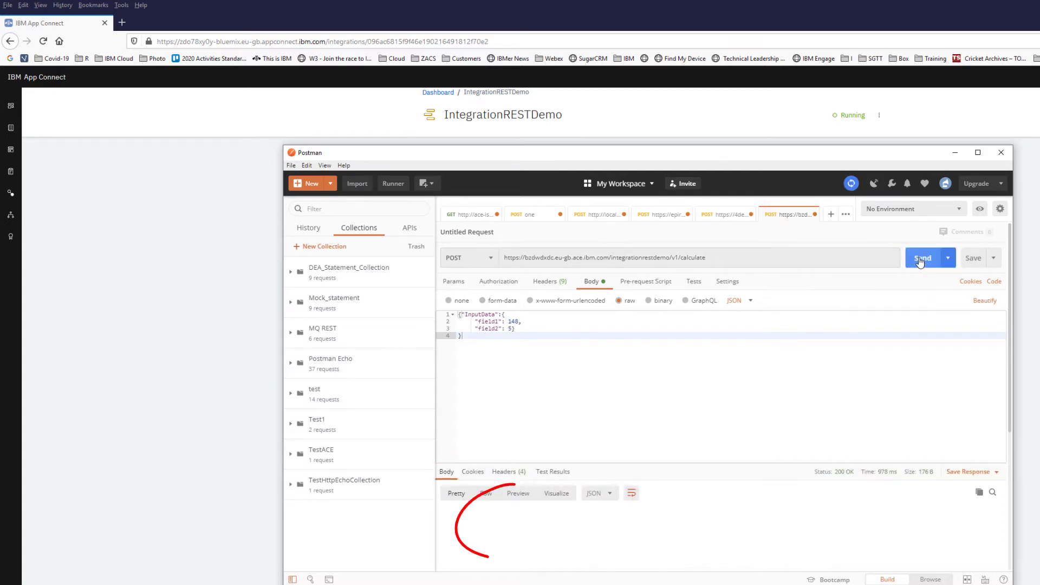
{"action": "left_click", "coordinate": [921, 258]}
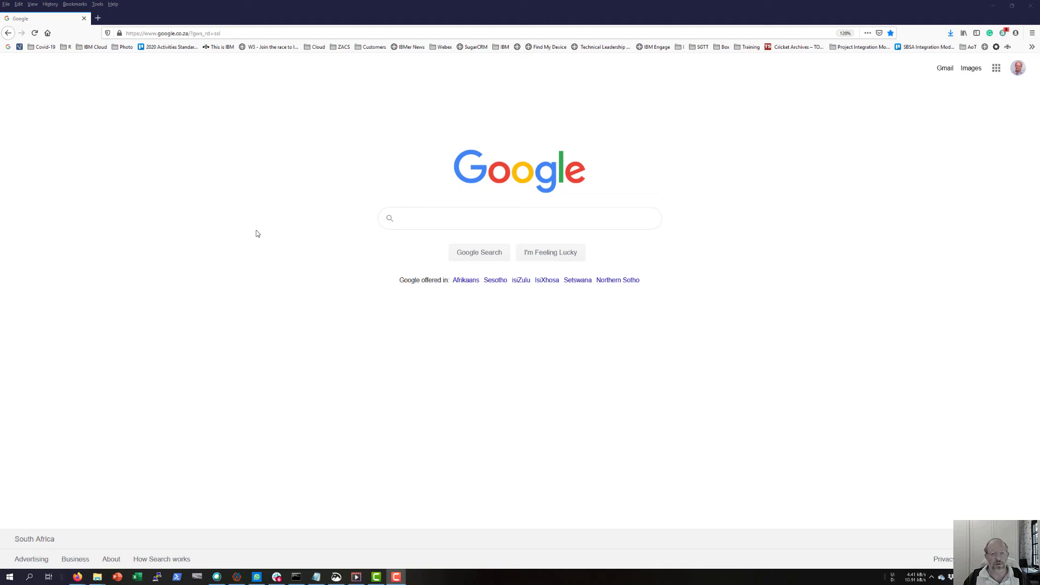
{"action": "mouse_move", "coordinate": [107, 75]}
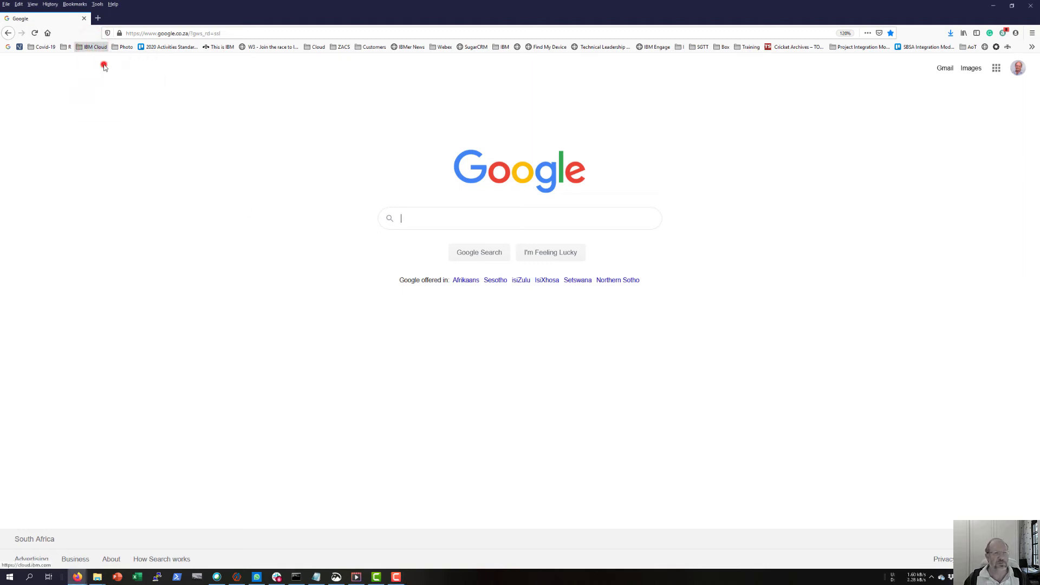
Step: Go to the IBM Cloud login page, dismiss saved IBMid suggestions, and choose Create an account
{"action": "left_click", "coordinate": [94, 47]}
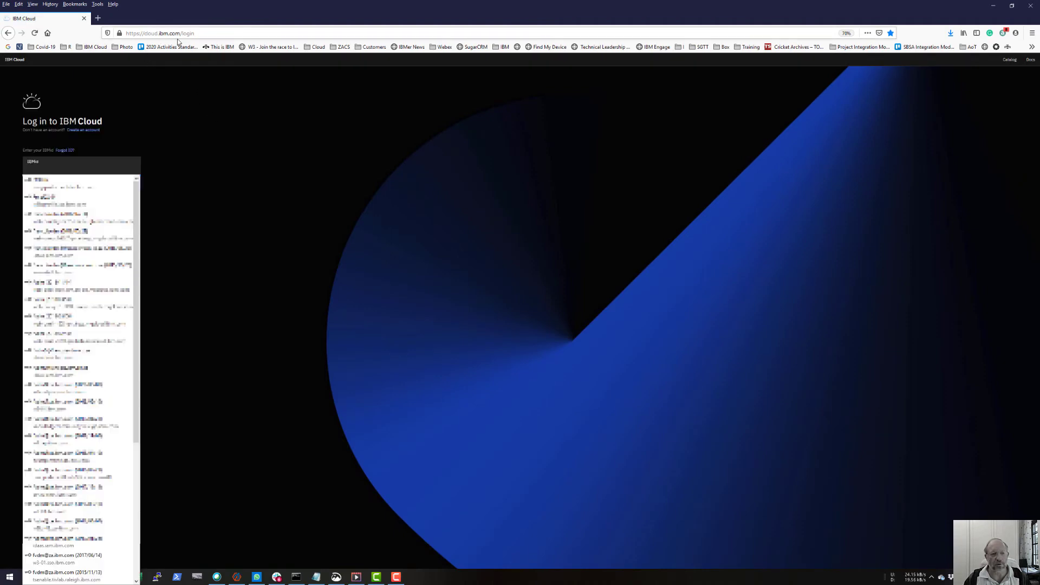
{"action": "left_click", "coordinate": [79, 169]}
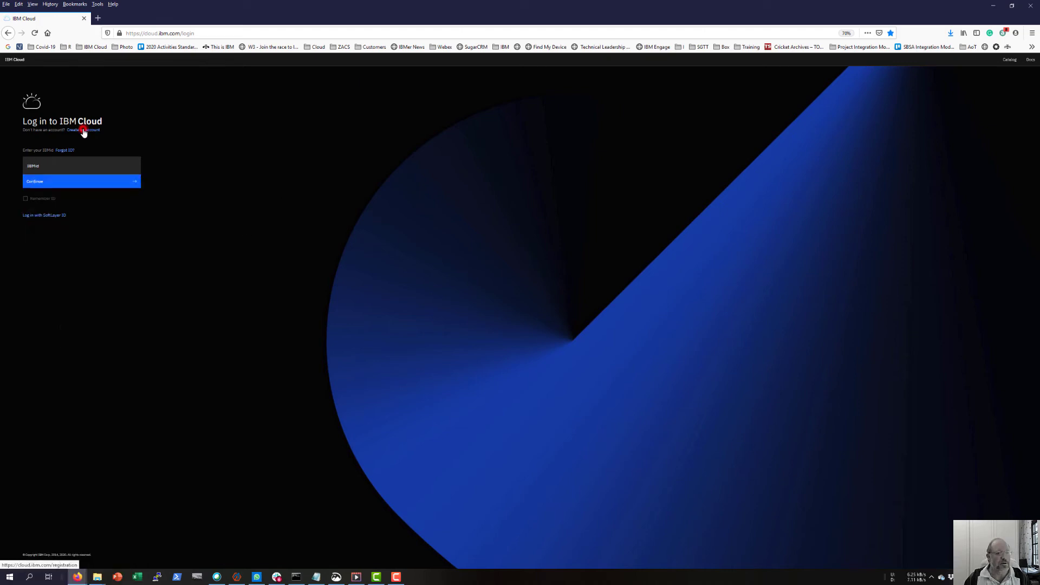
{"action": "left_click", "coordinate": [87, 129]}
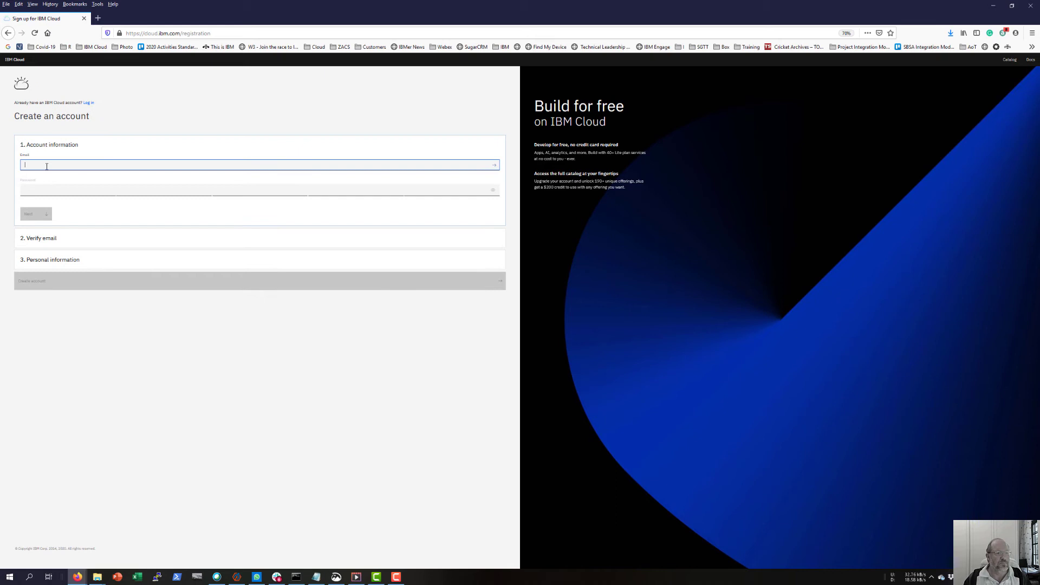
Step: Submit the account email and password, verify with the emailed 7-digit code, and create the account
{"action": "type", "text": "N"}
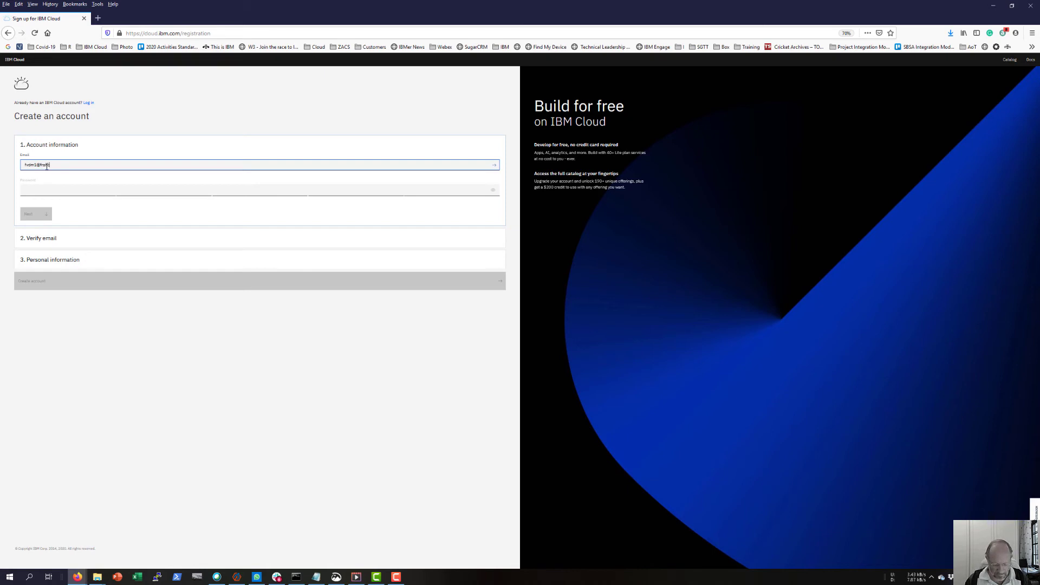
{"action": "left_click", "coordinate": [31, 213]}
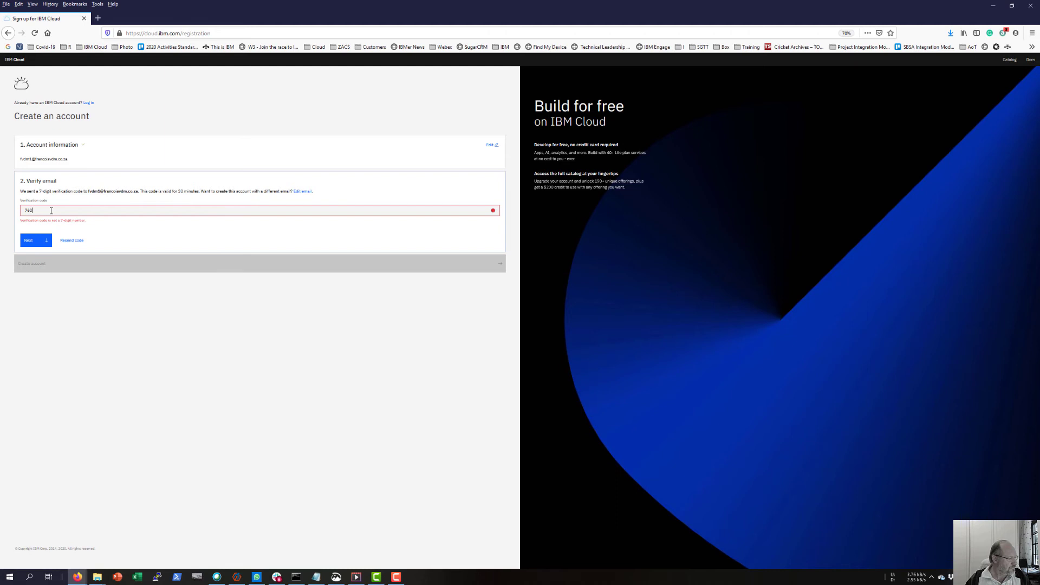
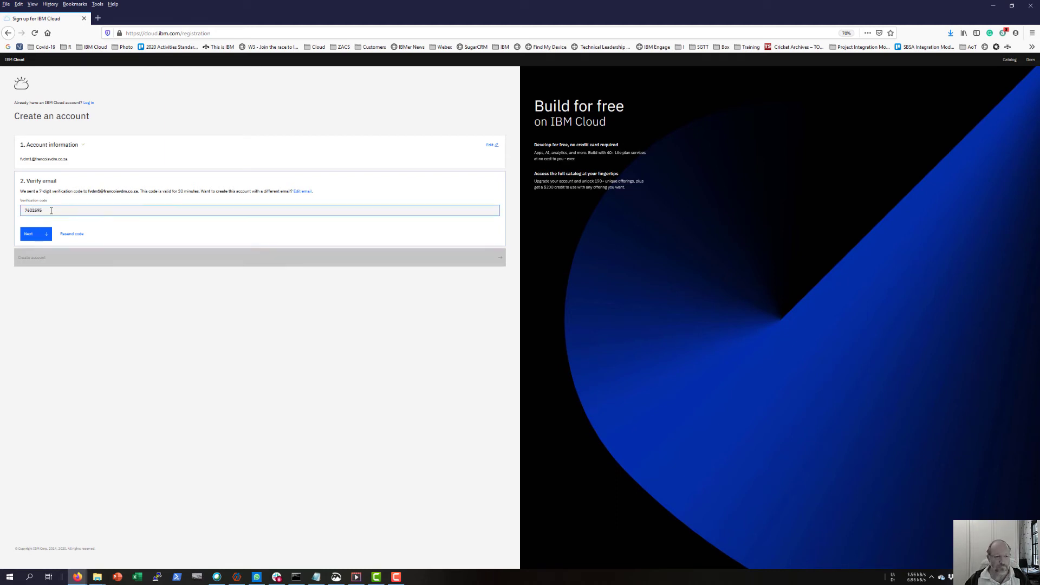
{"action": "left_click", "coordinate": [31, 233]}
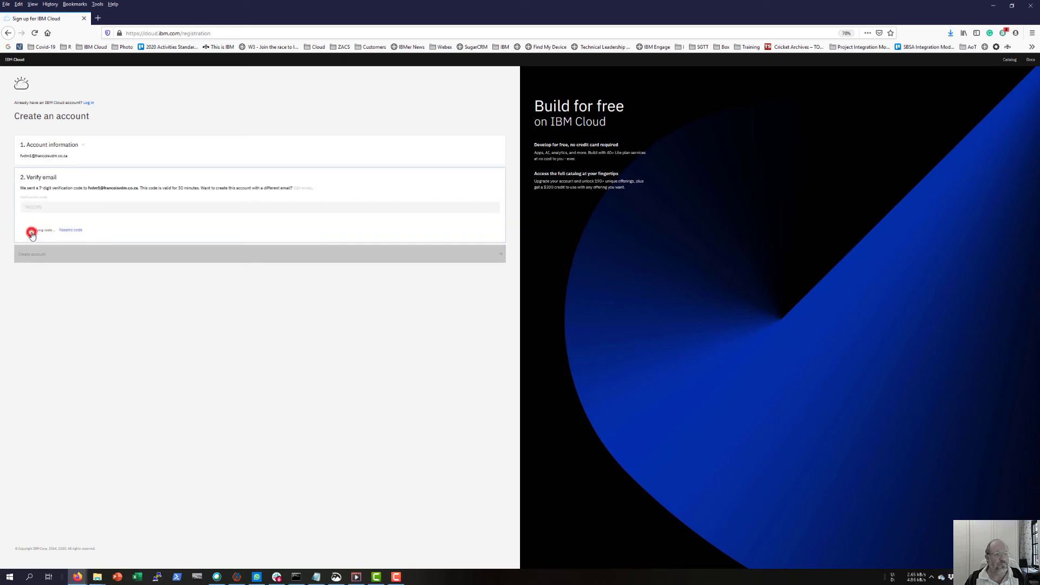
{"action": "left_click", "coordinate": [32, 230]}
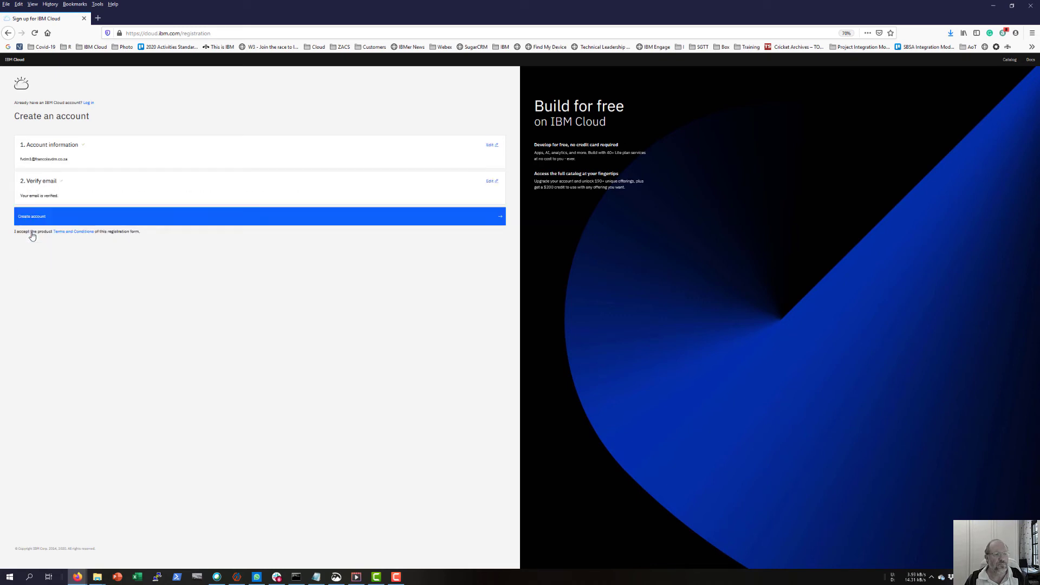
{"action": "mouse_move", "coordinate": [72, 232]}
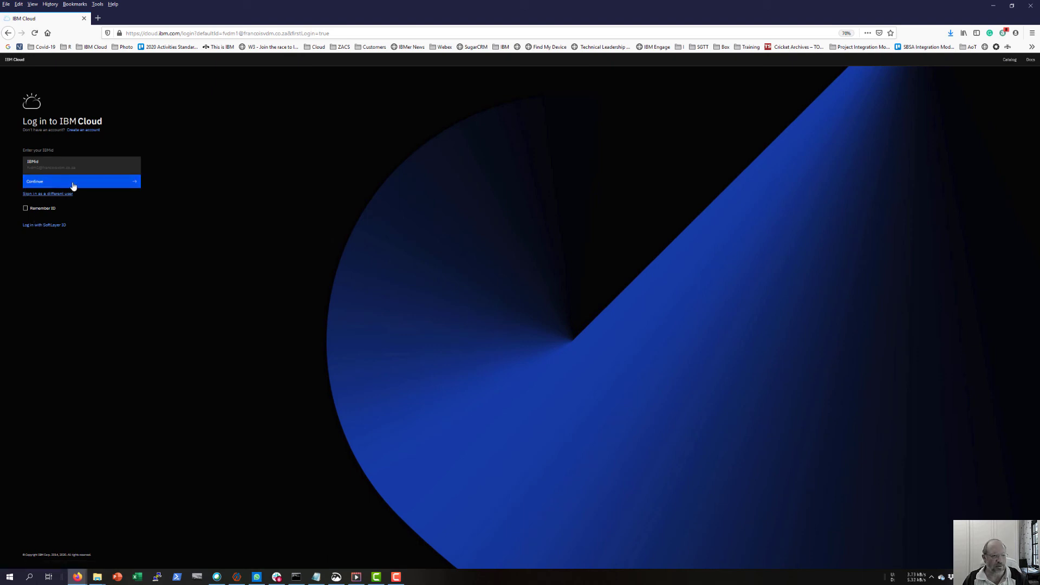
Step: Continue signing in with the new IBMid and proceed past the privacy notice to the Dashboard
{"action": "left_click", "coordinate": [73, 181]}
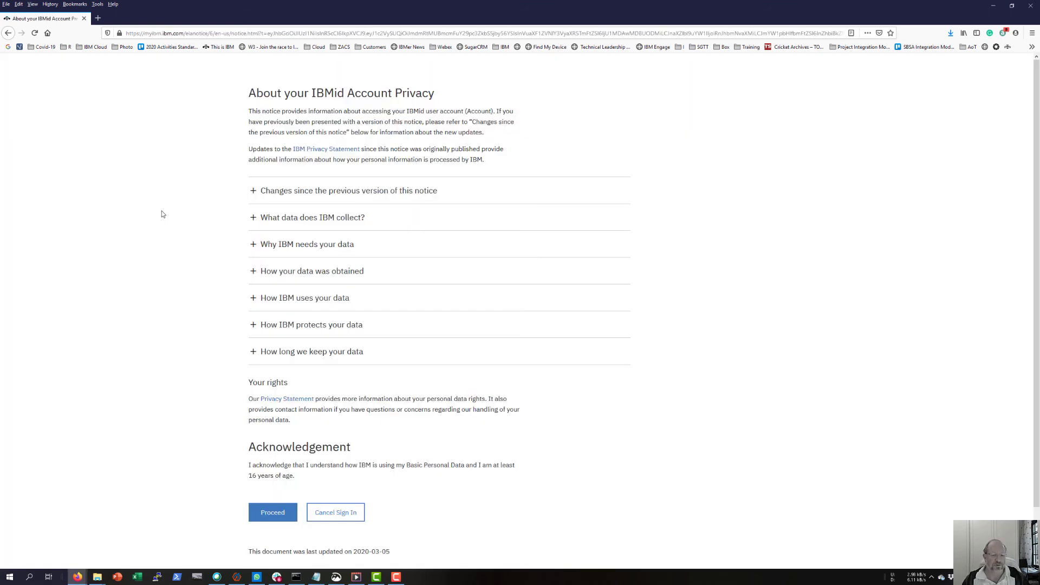
{"action": "mouse_move", "coordinate": [329, 84]}
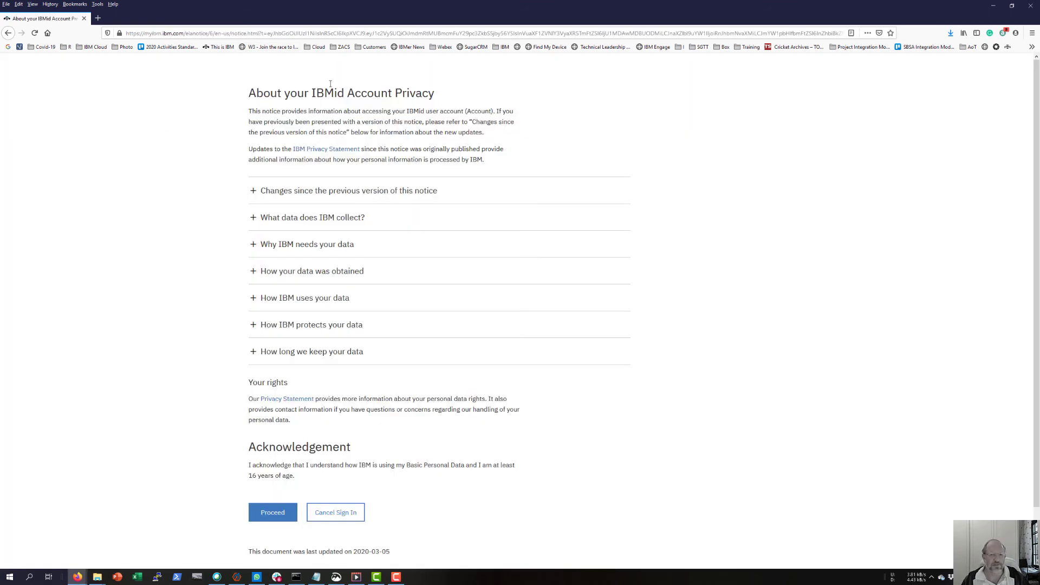
{"action": "mouse_move", "coordinate": [315, 122]}
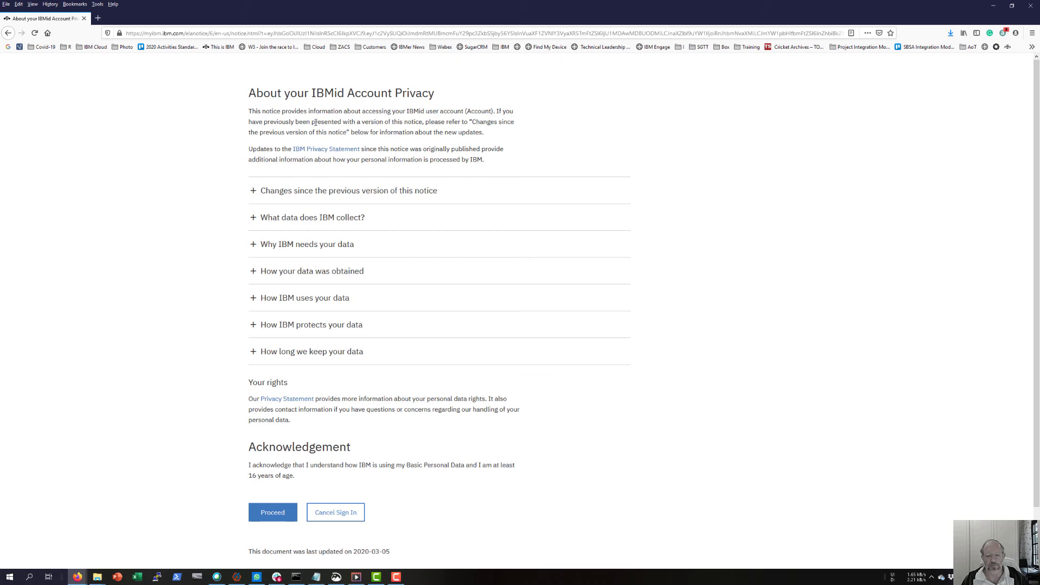
{"action": "left_click", "coordinate": [272, 513]}
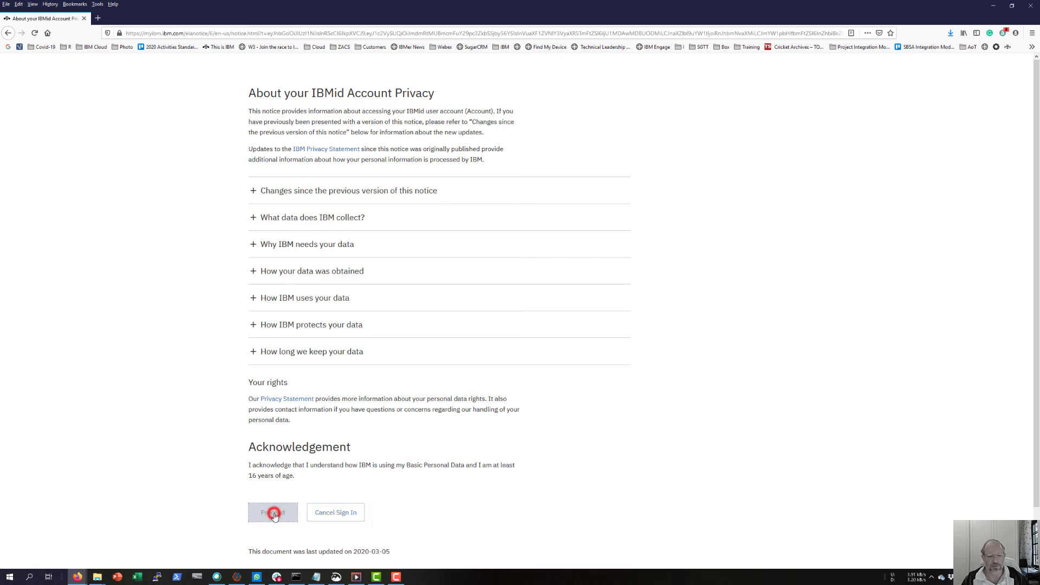
{"action": "left_click", "coordinate": [273, 513]}
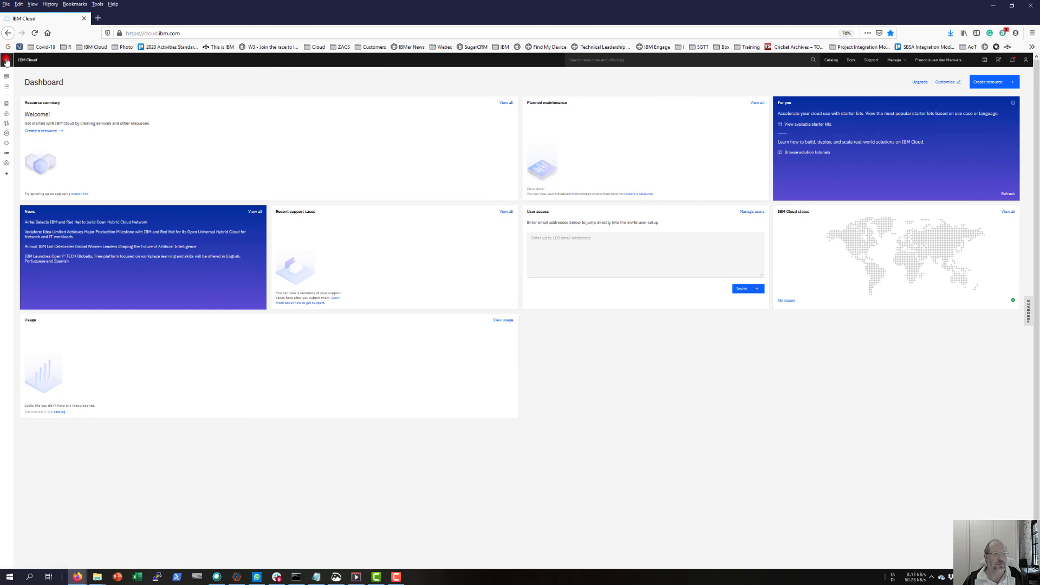
Step: Navigate via the menu to Integrate and choose Get started on the App Connect card
{"action": "left_click", "coordinate": [7, 60]}
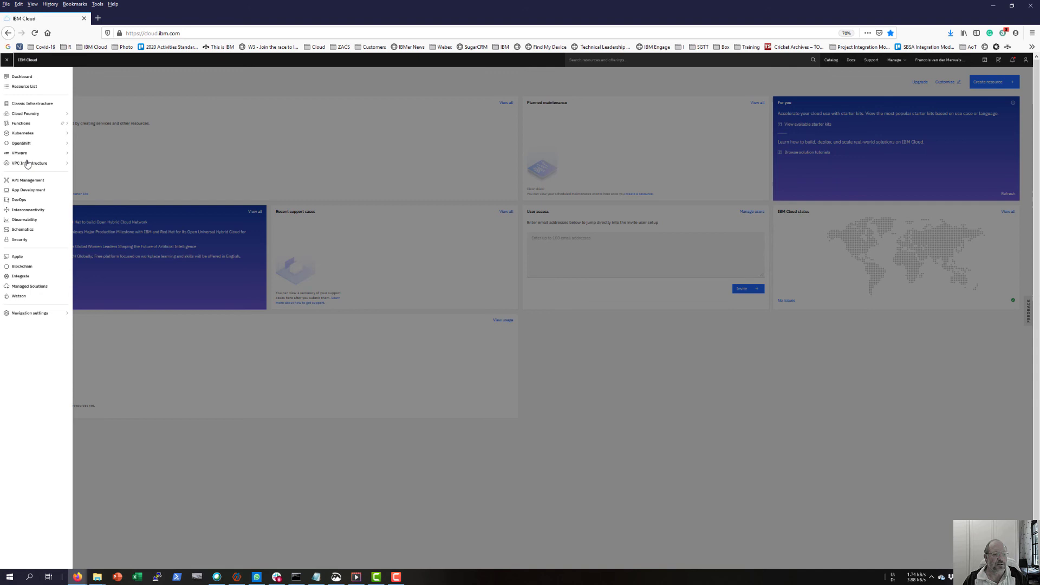
{"action": "mouse_move", "coordinate": [20, 276]}
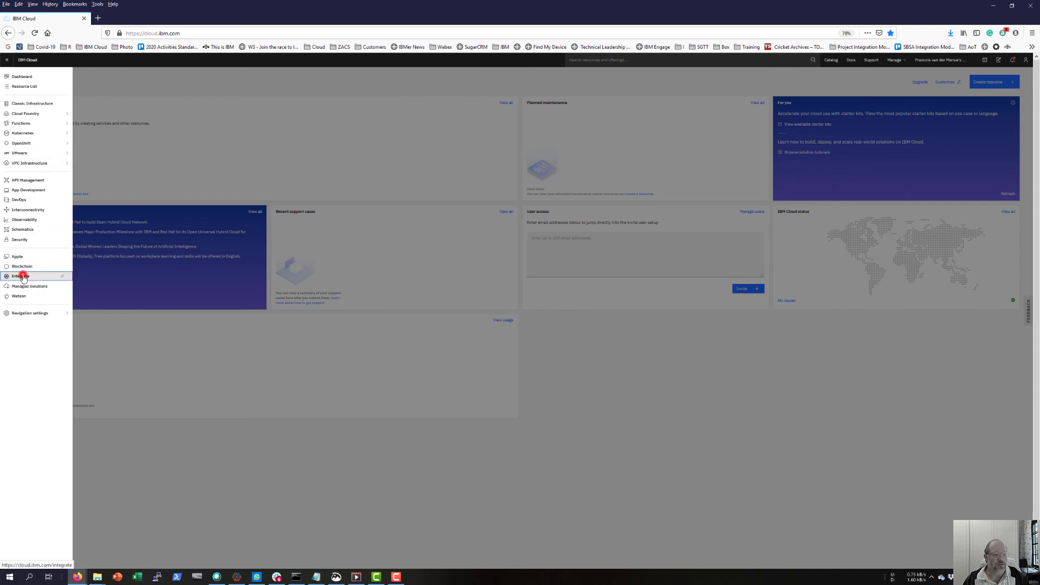
{"action": "left_click", "coordinate": [20, 277]}
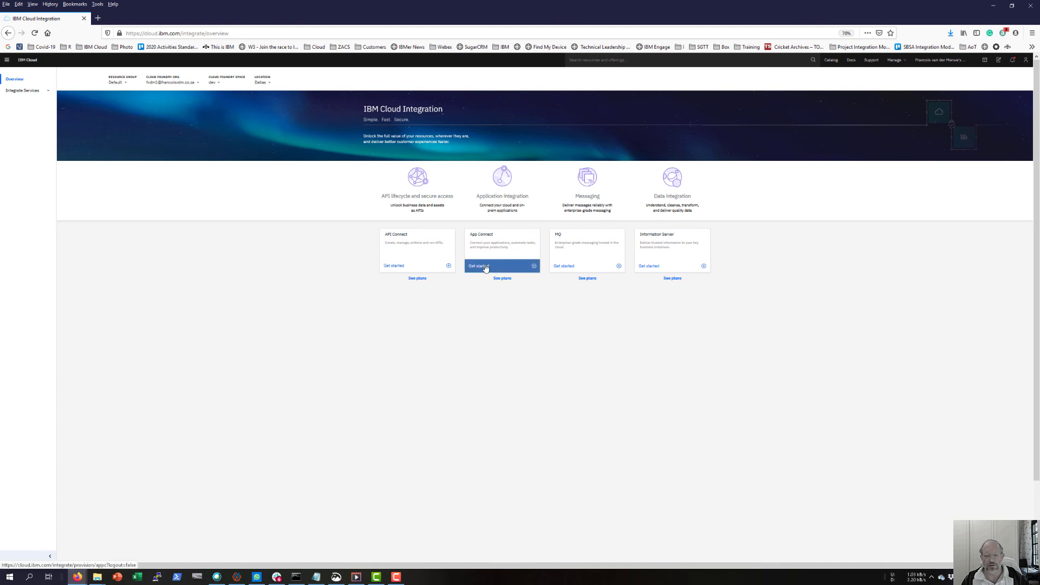
{"action": "left_click", "coordinate": [478, 266]}
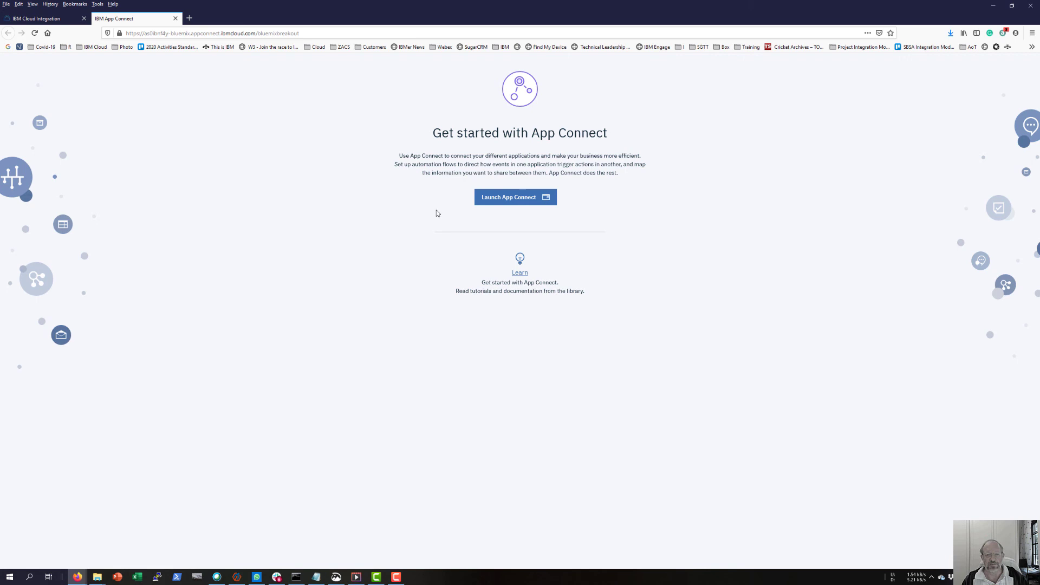
{"action": "mouse_move", "coordinate": [557, 169]}
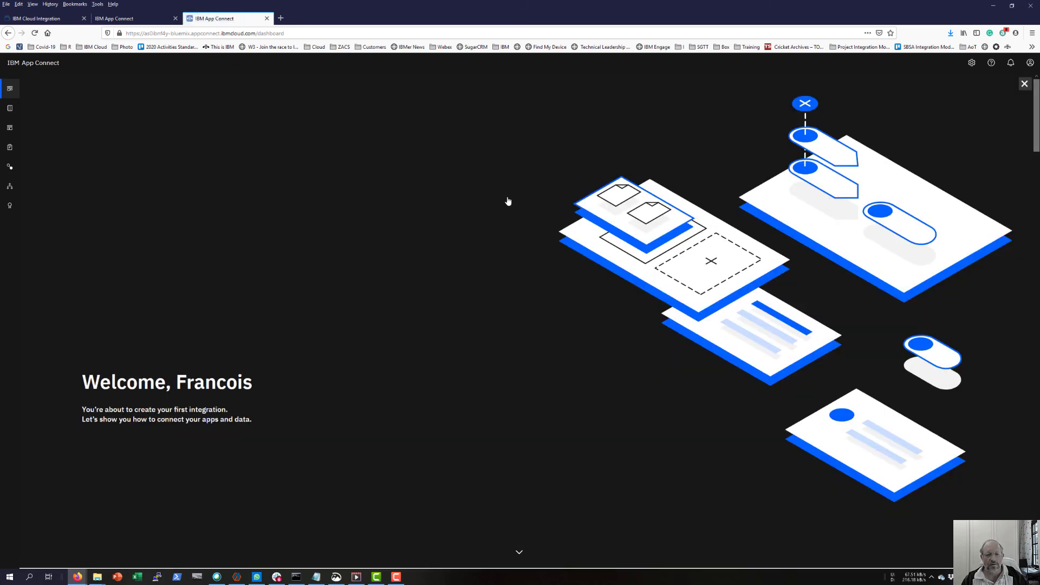
{"action": "mouse_move", "coordinate": [433, 187]}
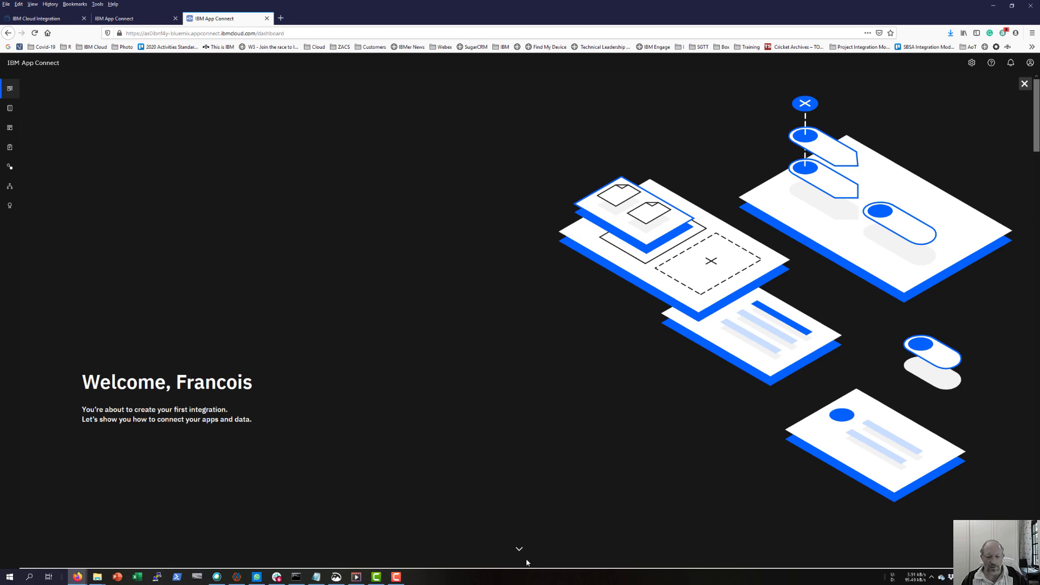
Step: Page through the App Connect welcome guide and close it to reveal the empty Dashboard
{"action": "left_click", "coordinate": [519, 554]}
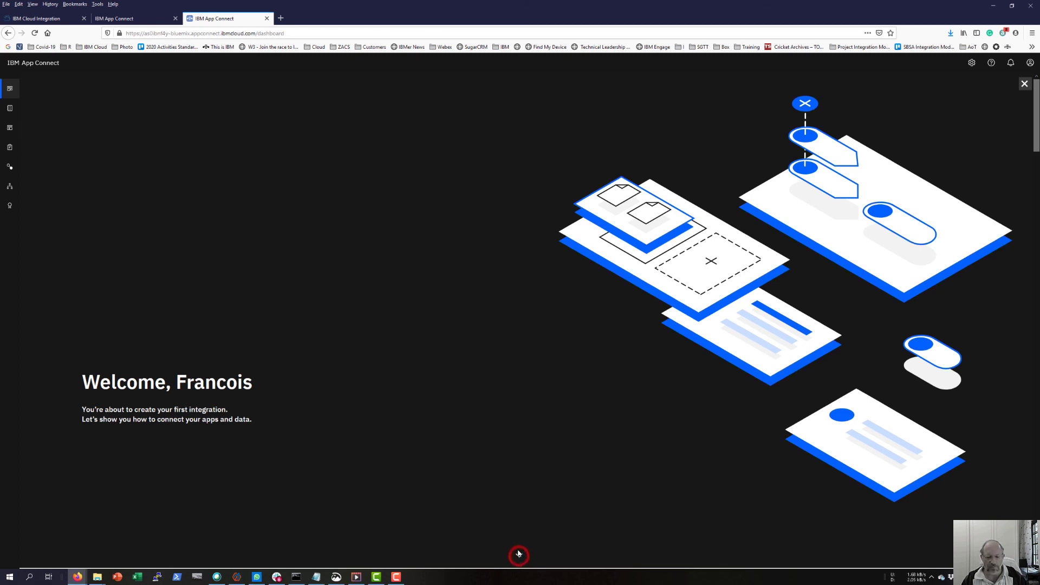
{"action": "scroll", "scroll_direction": "down", "scroll_amount": 3}
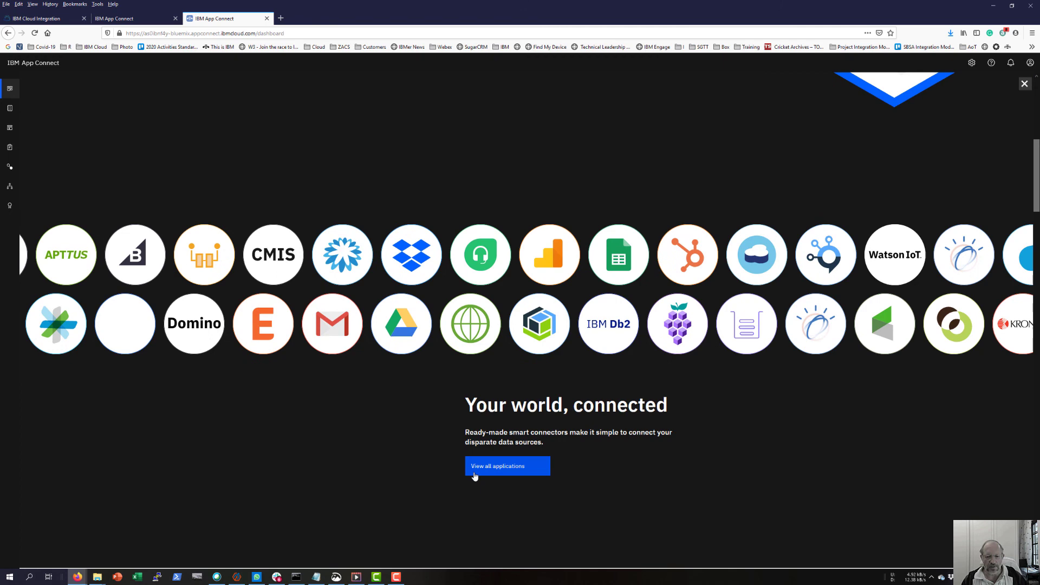
{"action": "scroll", "scroll_direction": "down", "scroll_amount": 3}
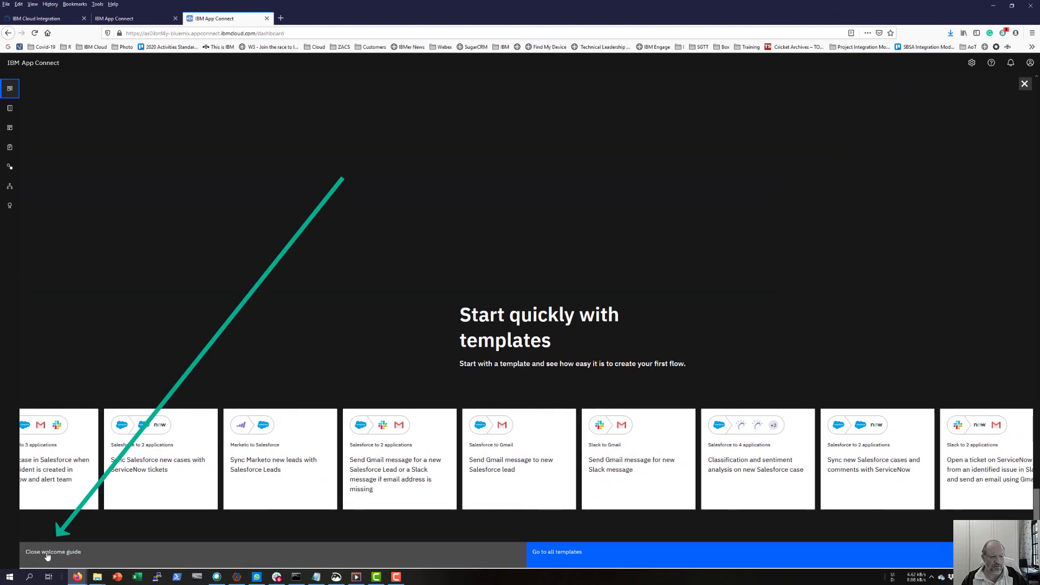
{"action": "left_click", "coordinate": [53, 551]}
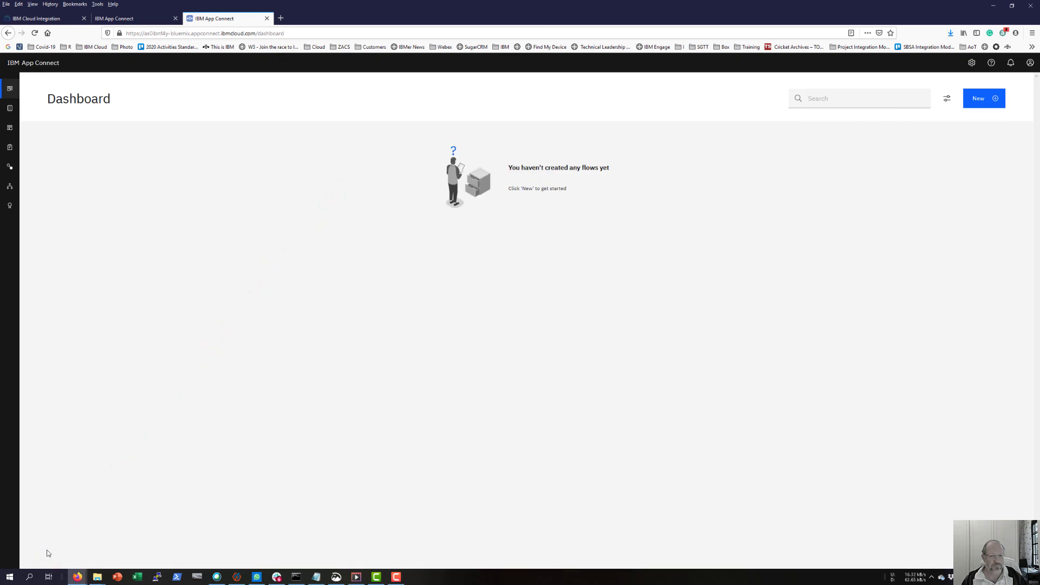